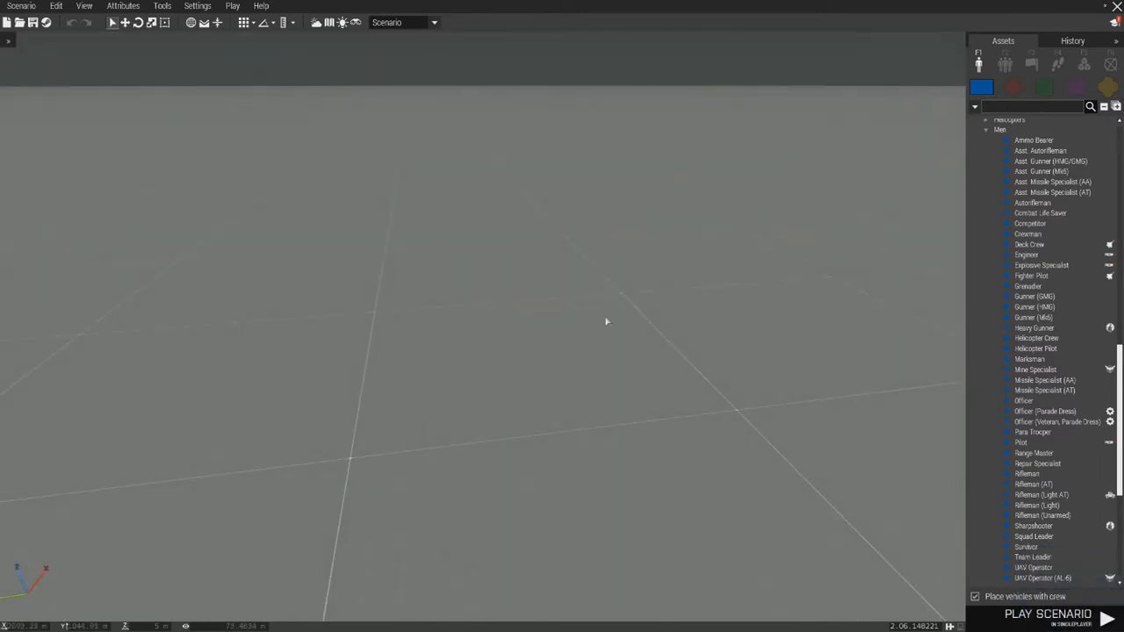
mouse_move(1050, 162)
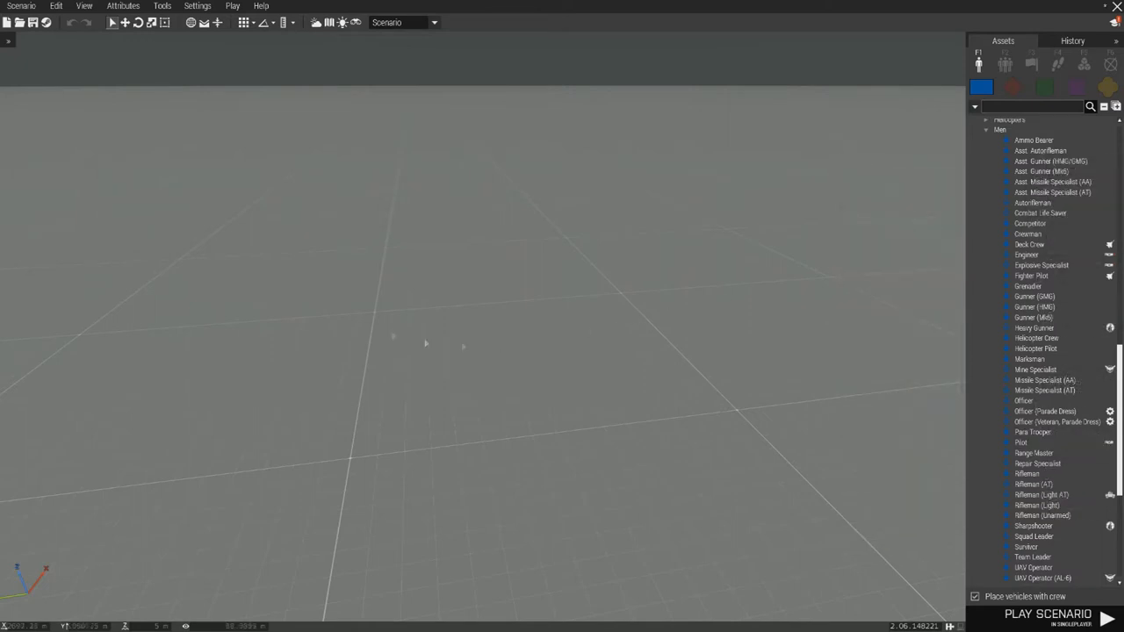
mouse_move(1029, 358)
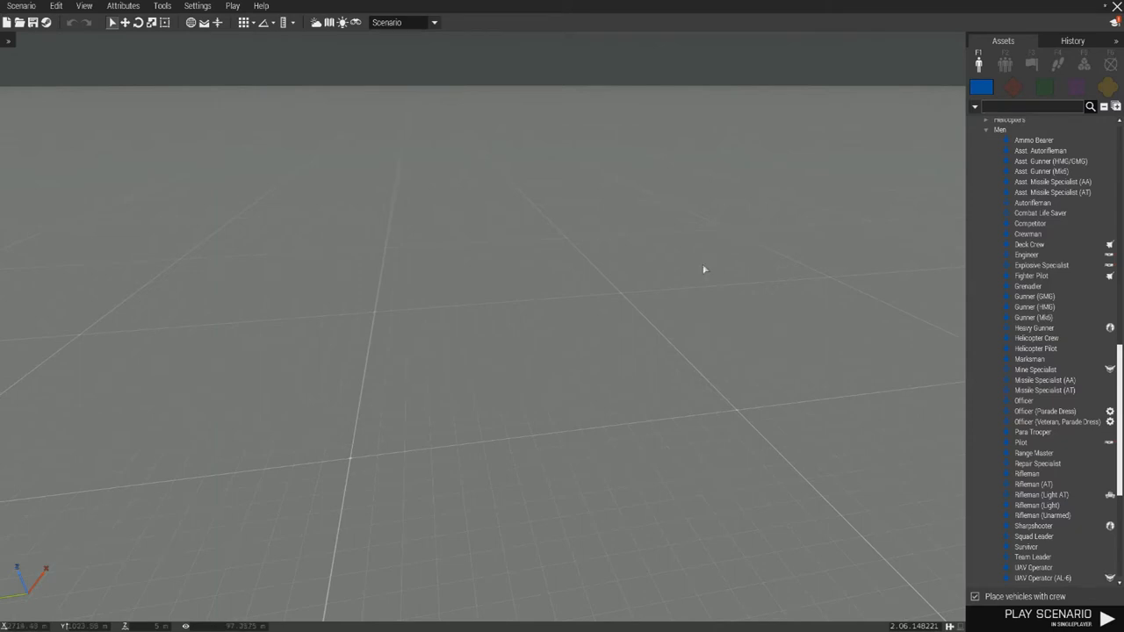
mouse_move(639, 309)
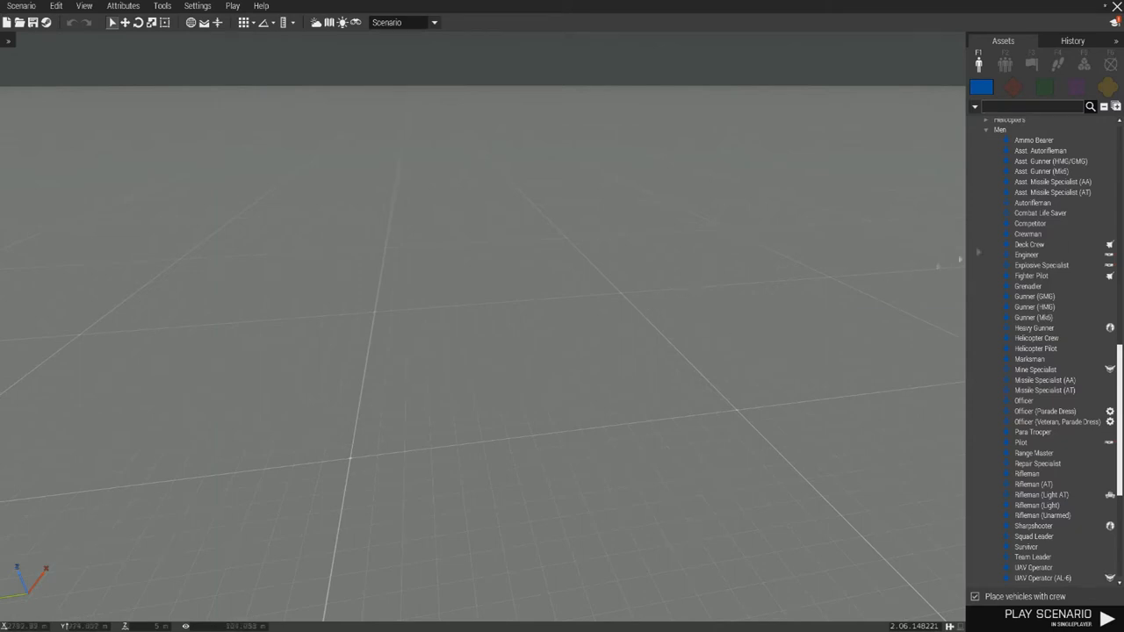
mouse_move(1035, 141)
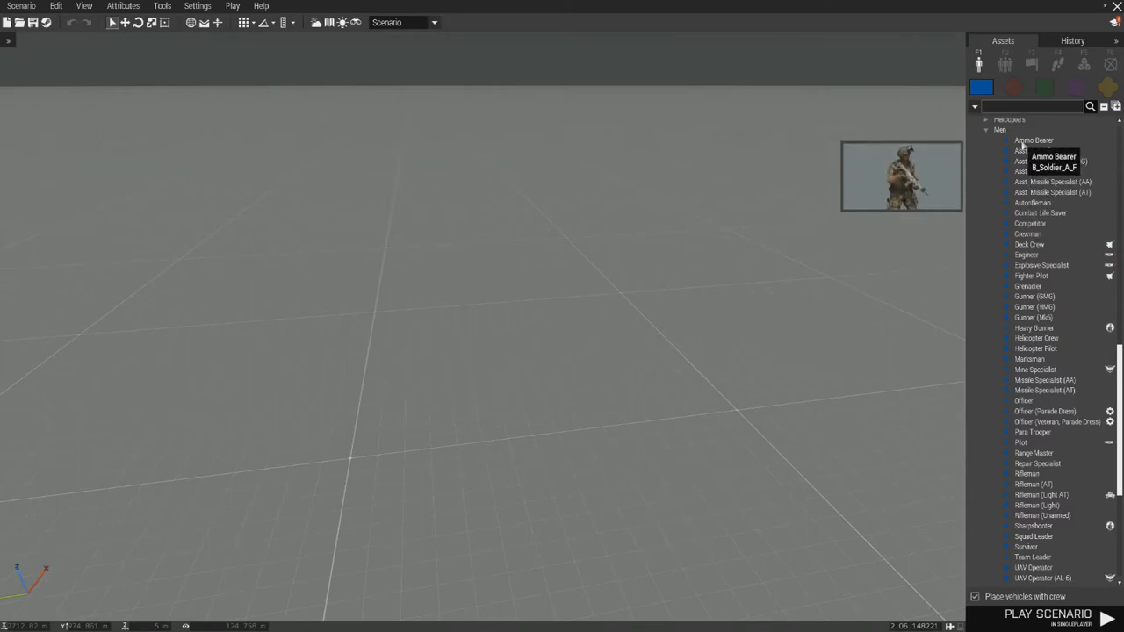
mouse_move(516, 256)
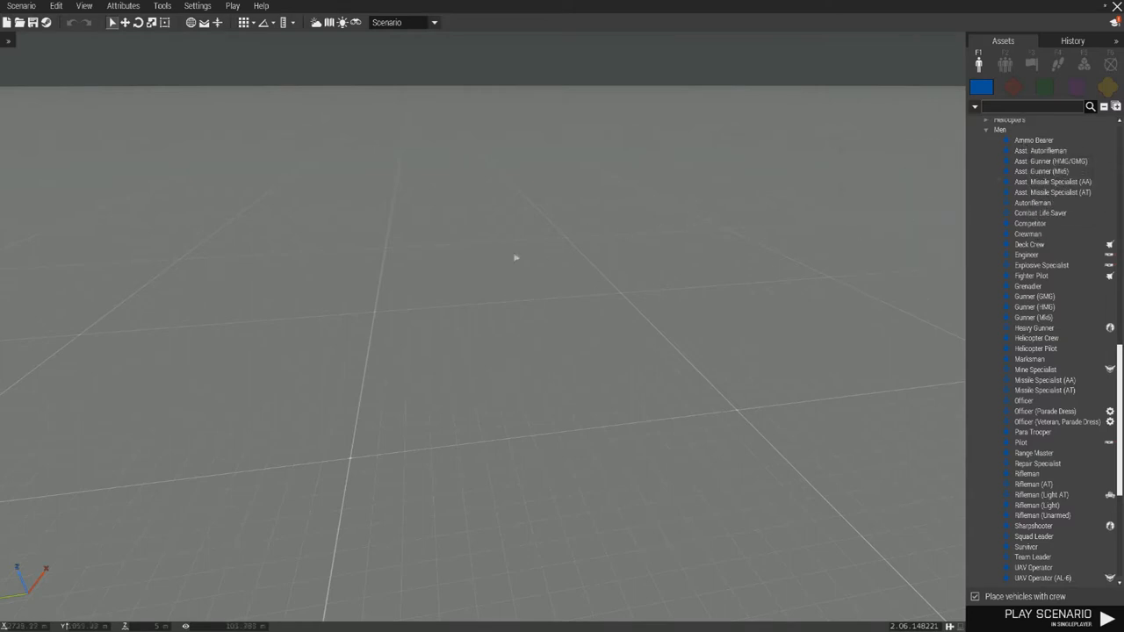
mouse_move(561, 276)
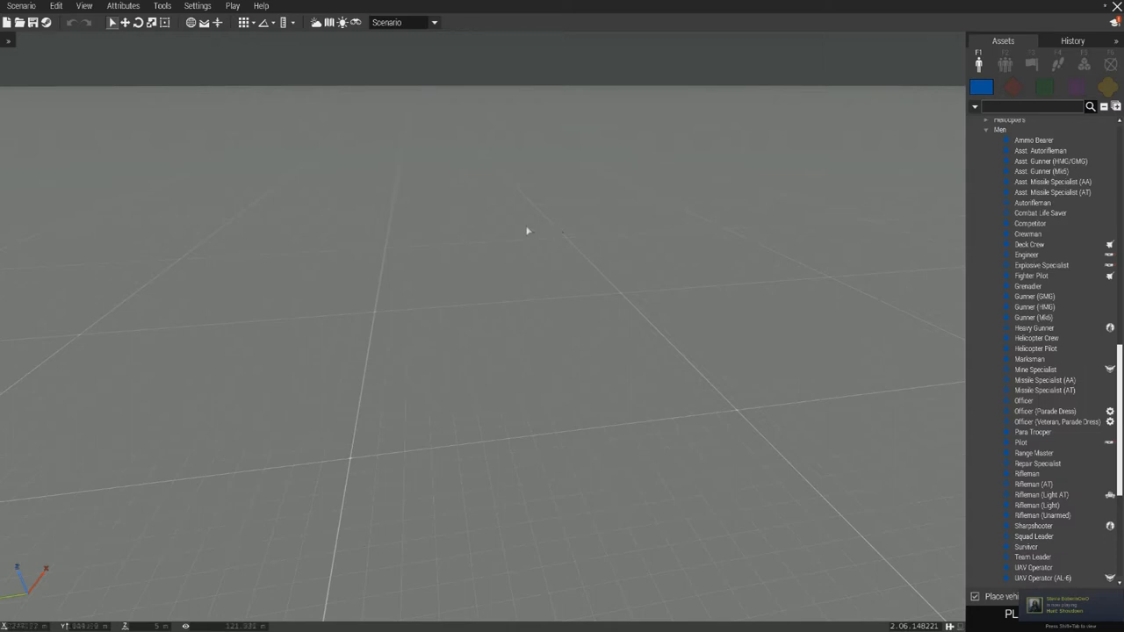
mouse_move(527, 232)
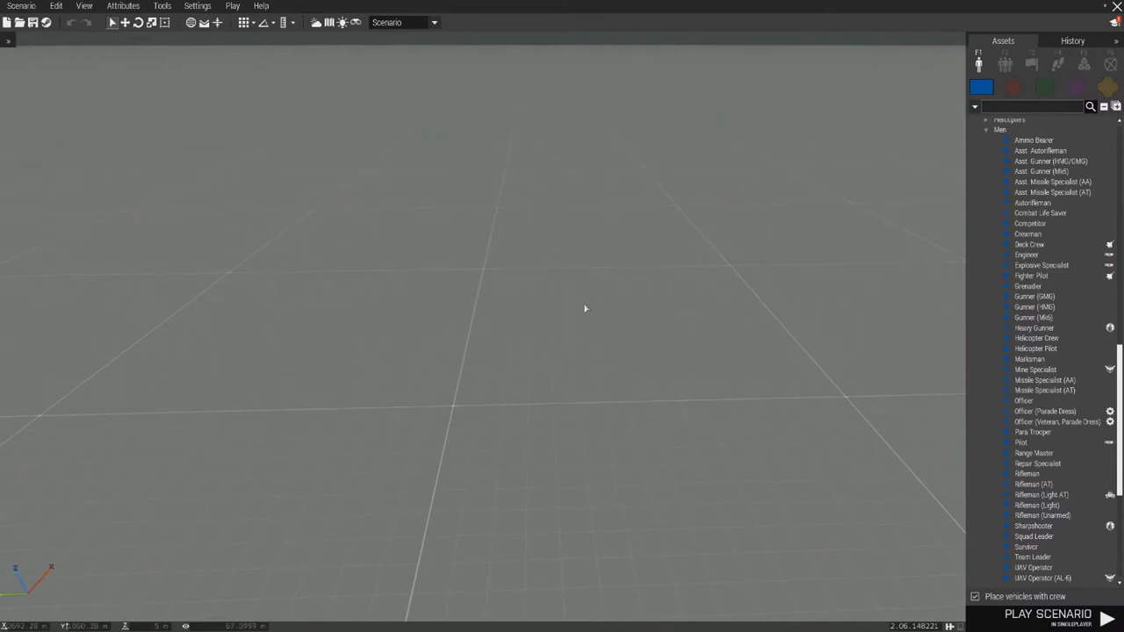
mouse_move(555, 319)
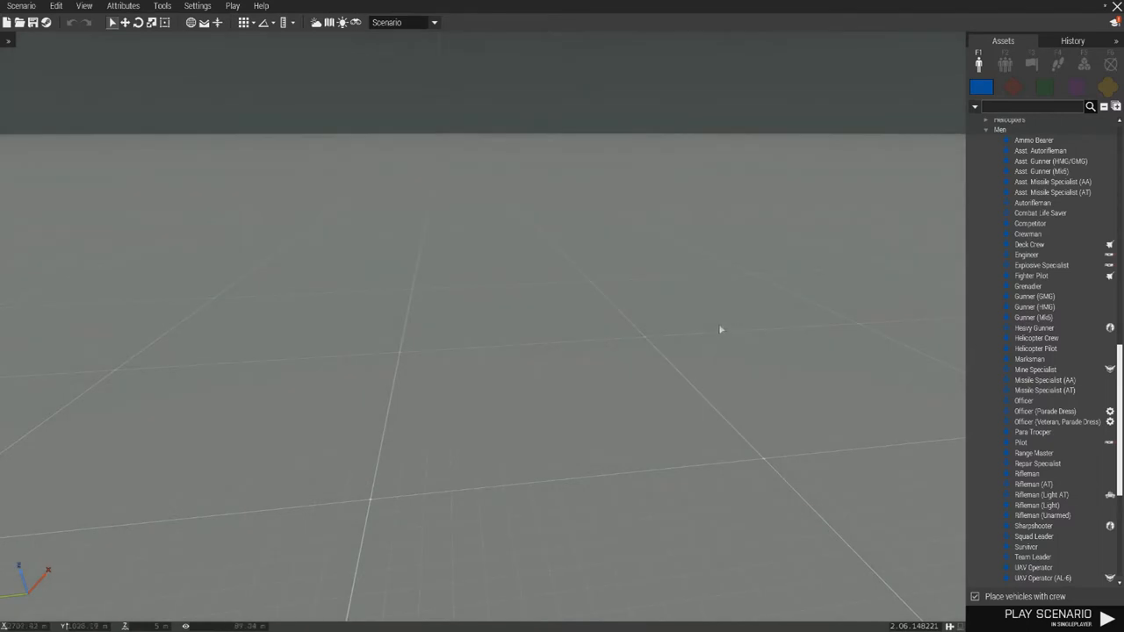
mouse_move(847, 327)
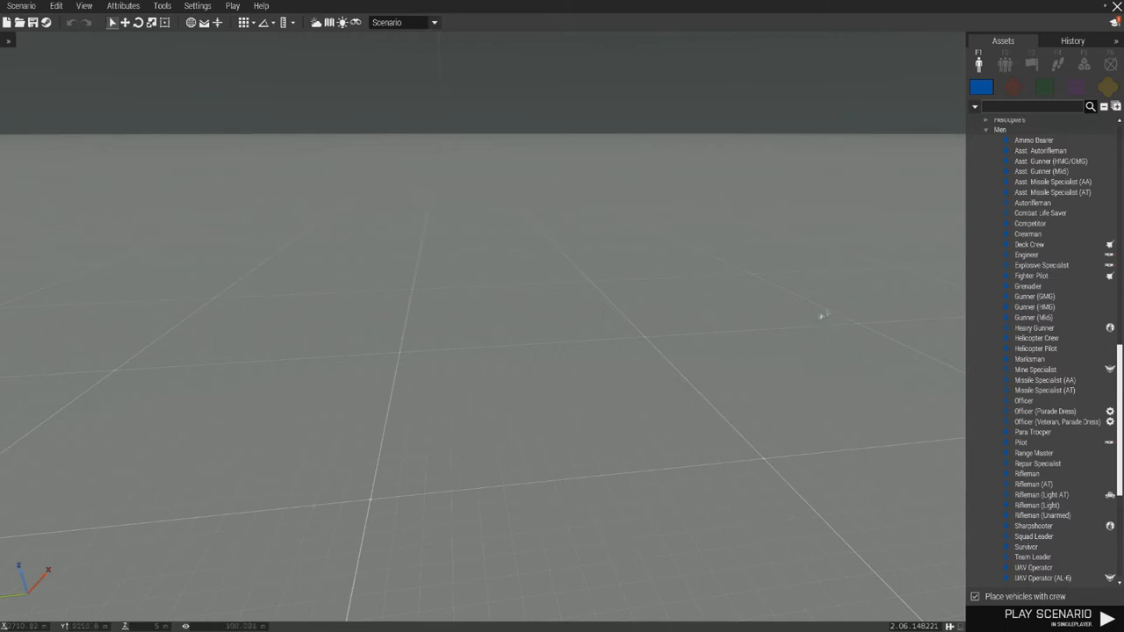
Place a soldier from the Men asset list onto the empty terrain
left_click(1032, 203)
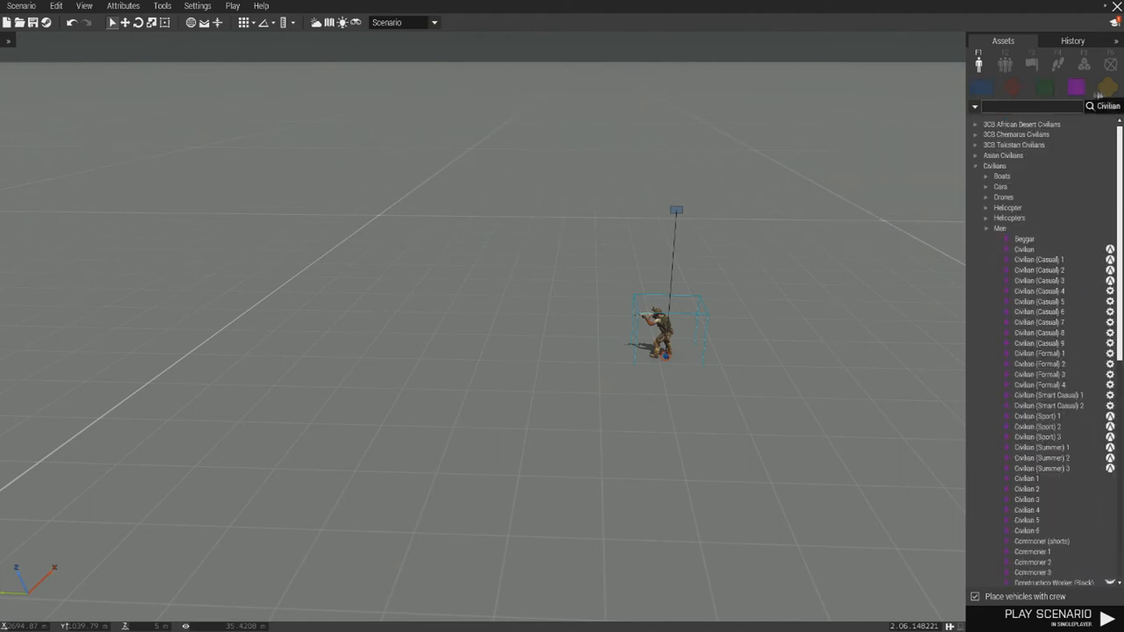
left_click(1107, 88)
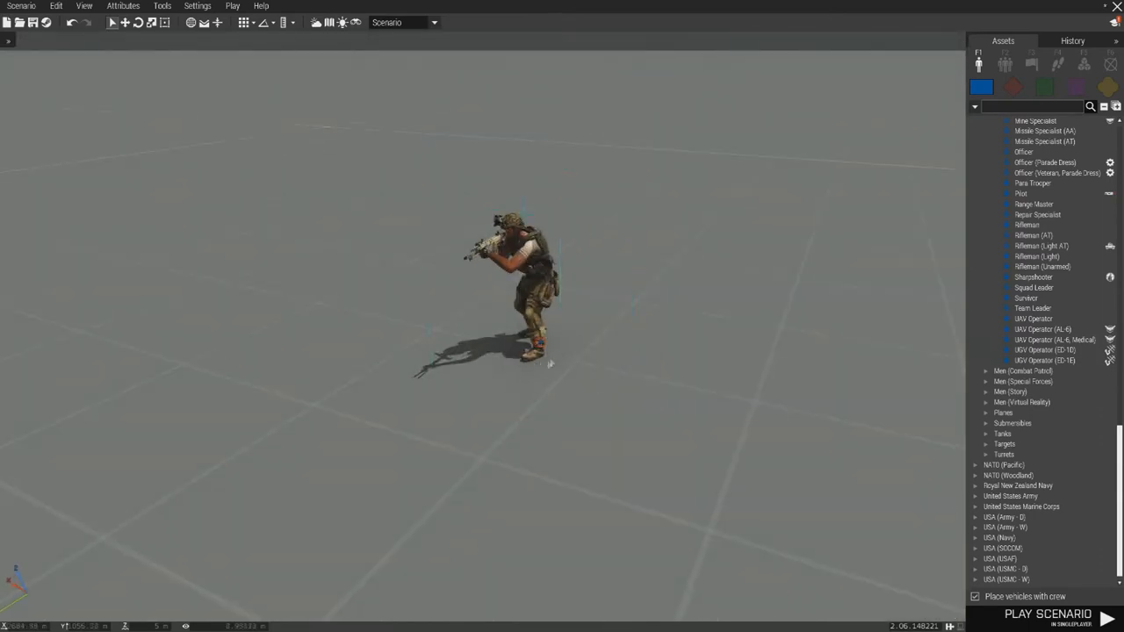
Make the soldier Playable instead of Player and enter its Role Description
double_click(519, 281)
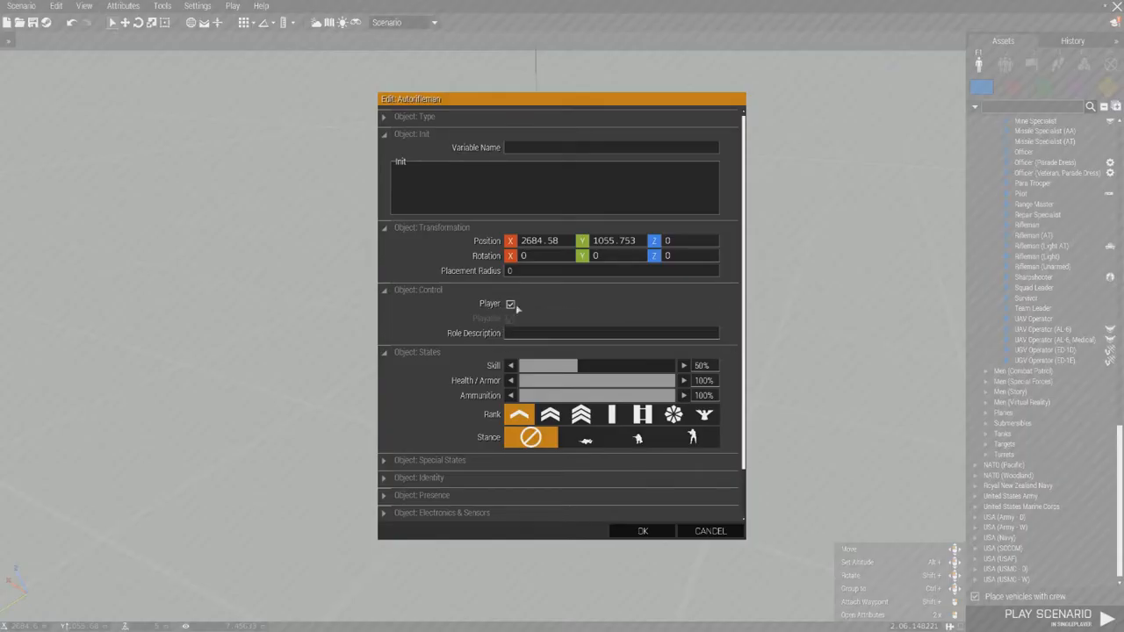
mouse_move(511, 304)
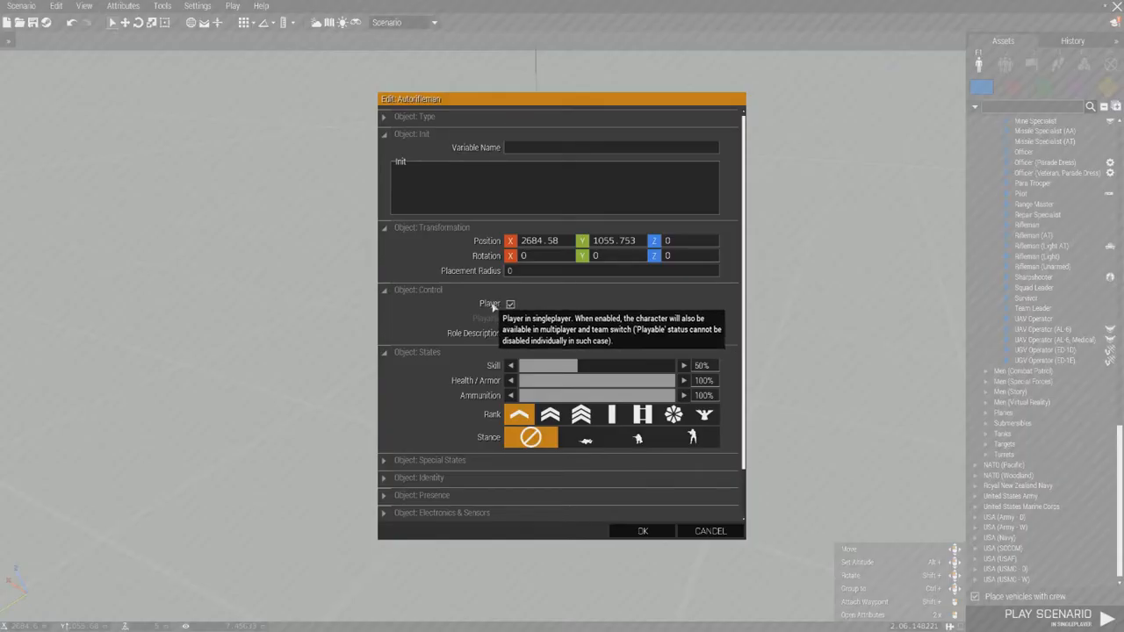
left_click(510, 304)
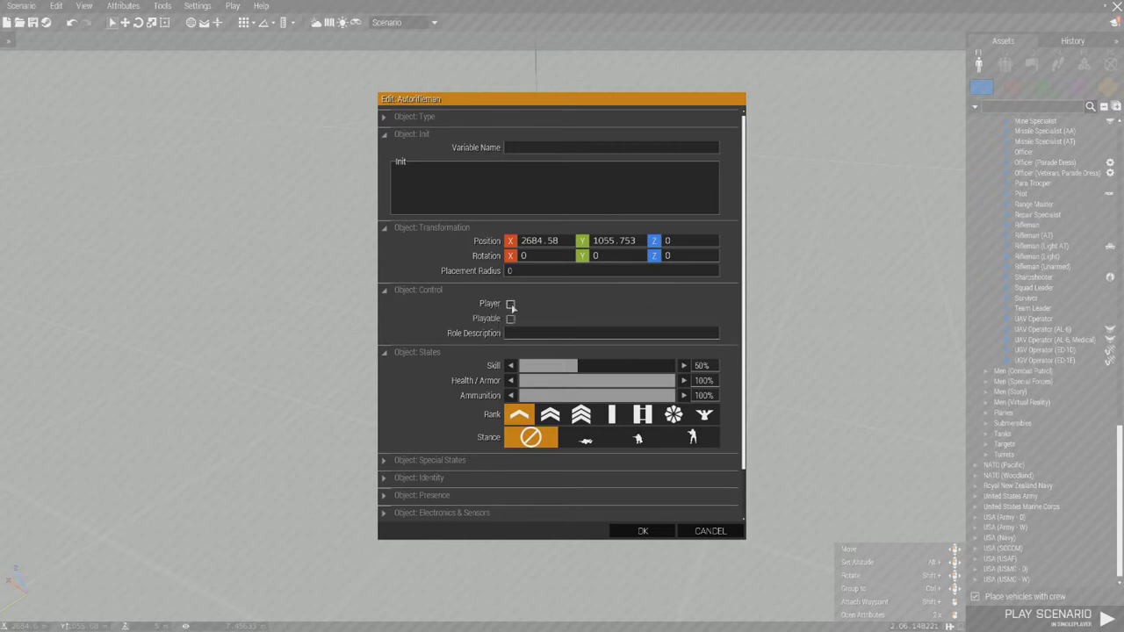
left_click(509, 319)
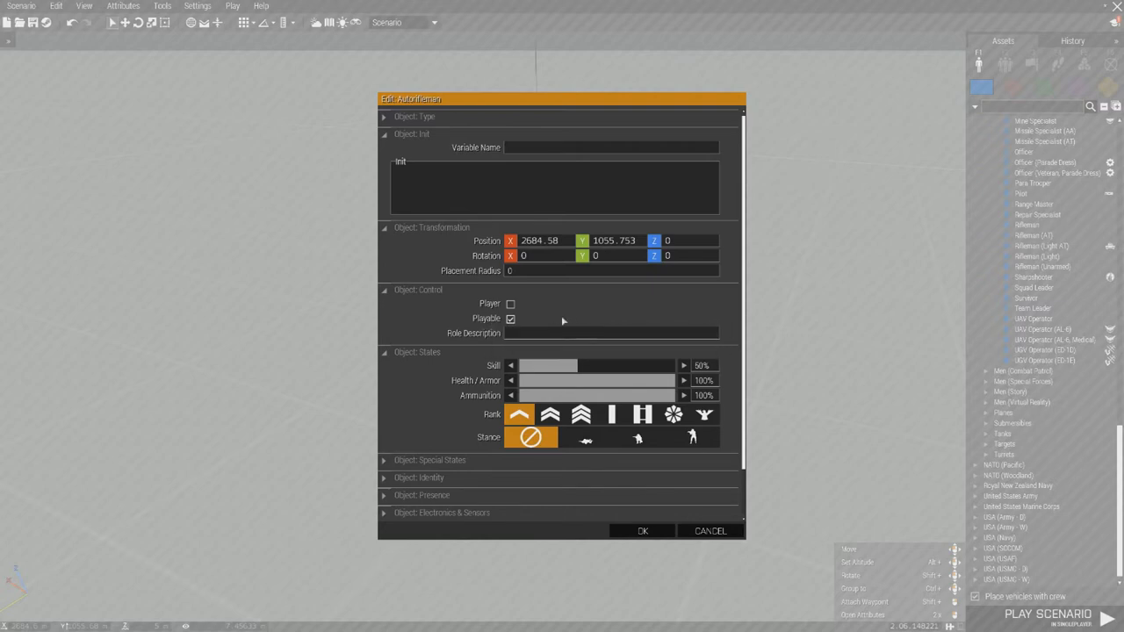
mouse_move(527, 327)
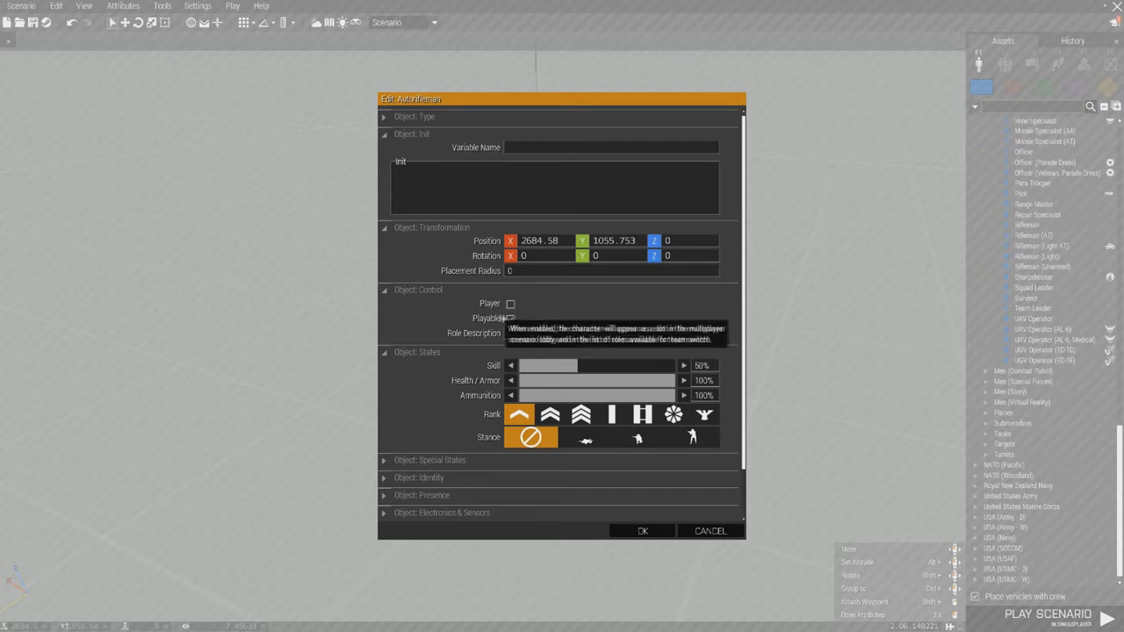
left_click(509, 318)
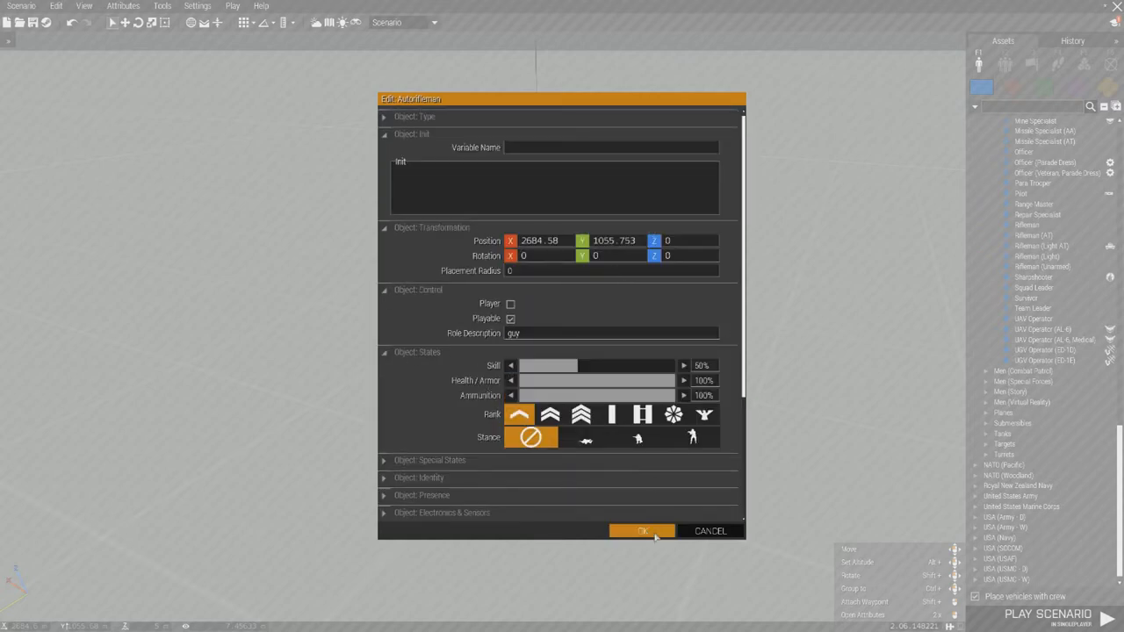
Confirm the soldier's attributes with OK before duplicating it into four
left_click(643, 531)
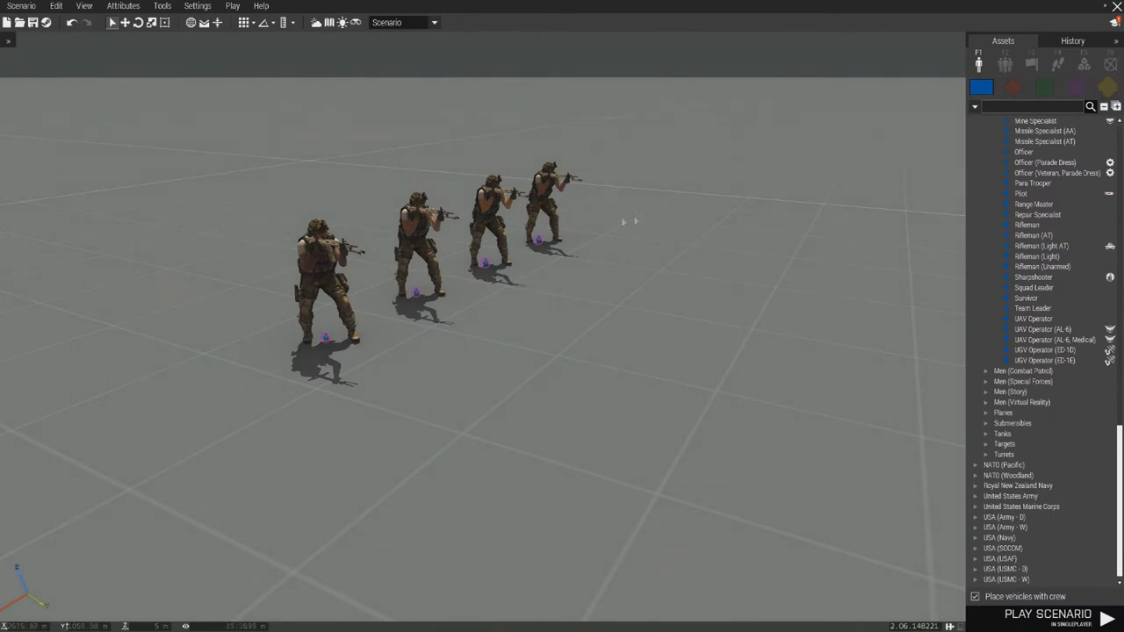
mouse_move(594, 231)
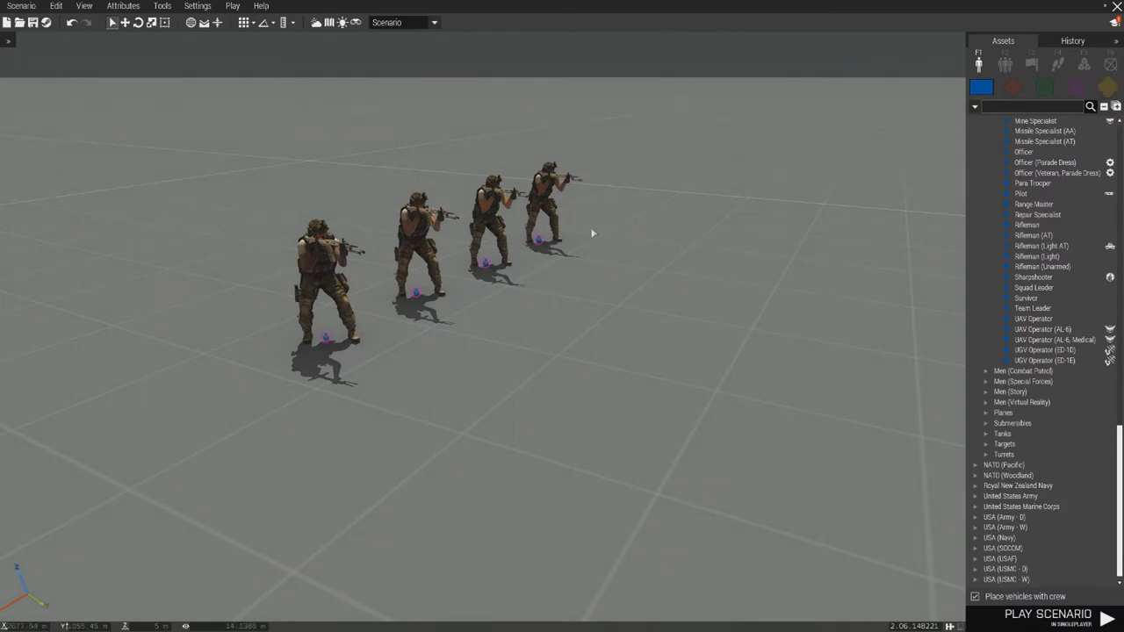
mouse_move(1110, 63)
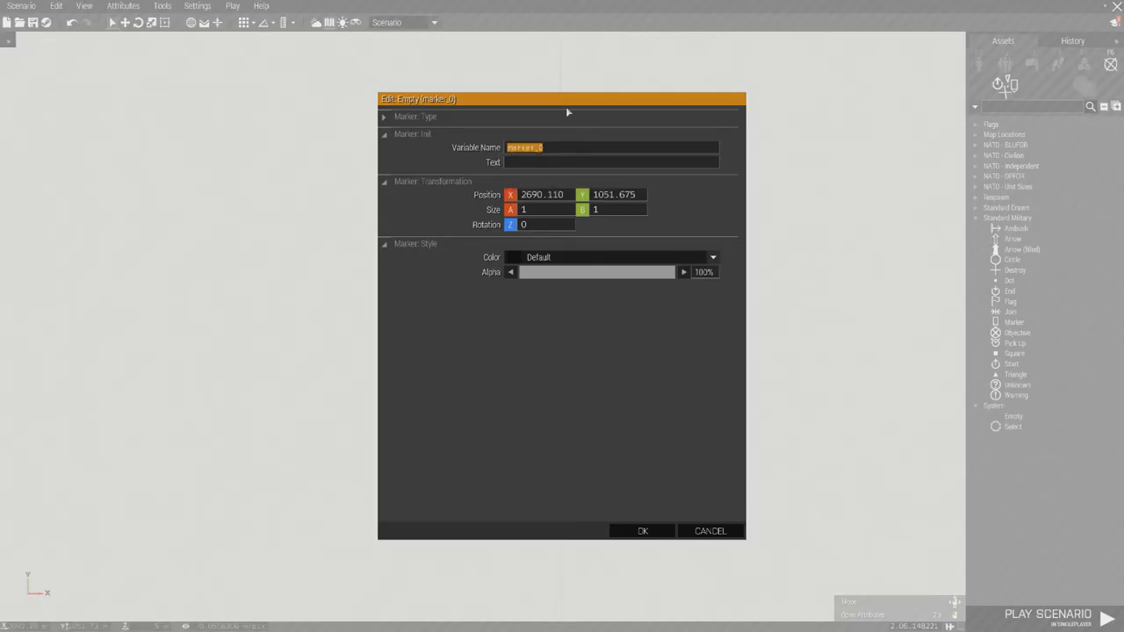
Give the placed marker a variable name starting 'res' for respawn
type("res")
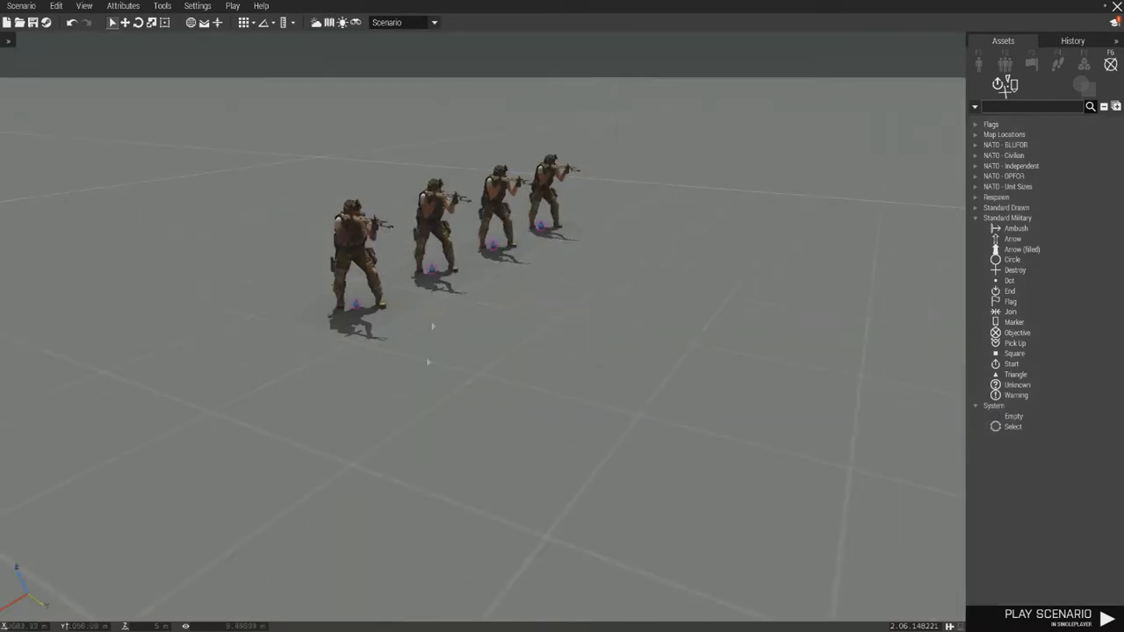
mouse_move(570, 302)
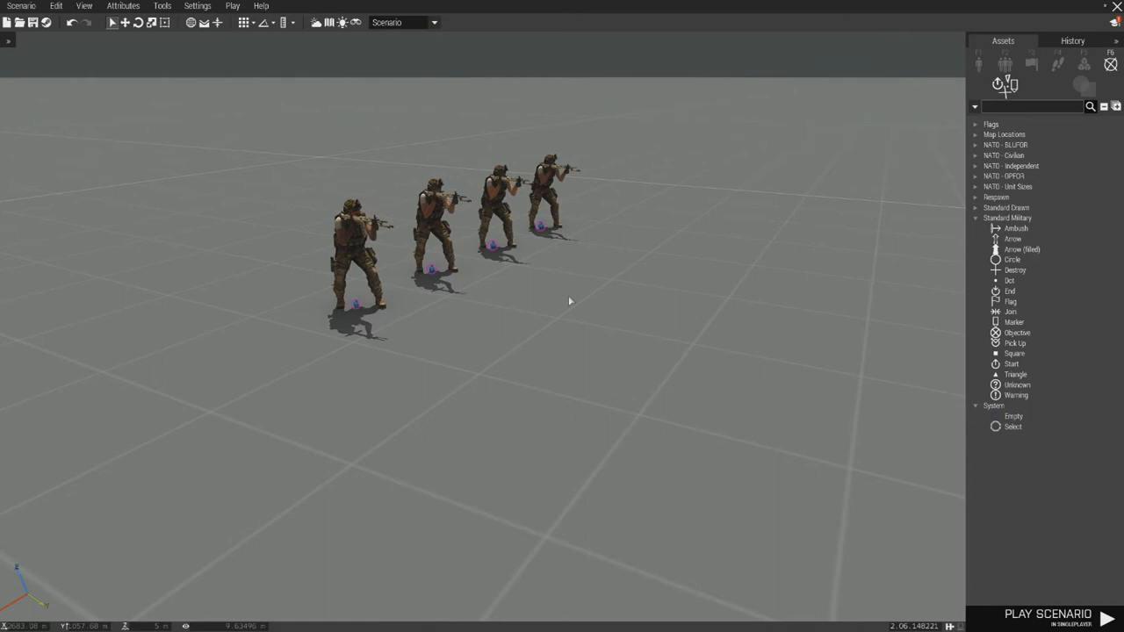
mouse_move(411, 325)
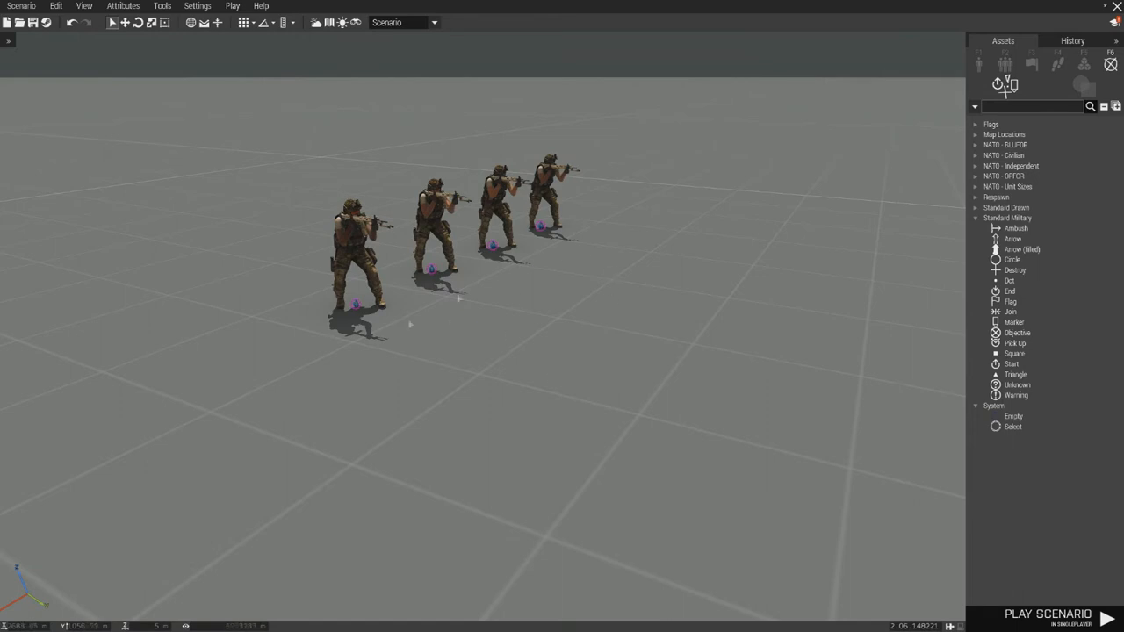
Set multiplayer attributes to 33 max players, Sandbox game type, with Enable AI unchecked
left_click(123, 7)
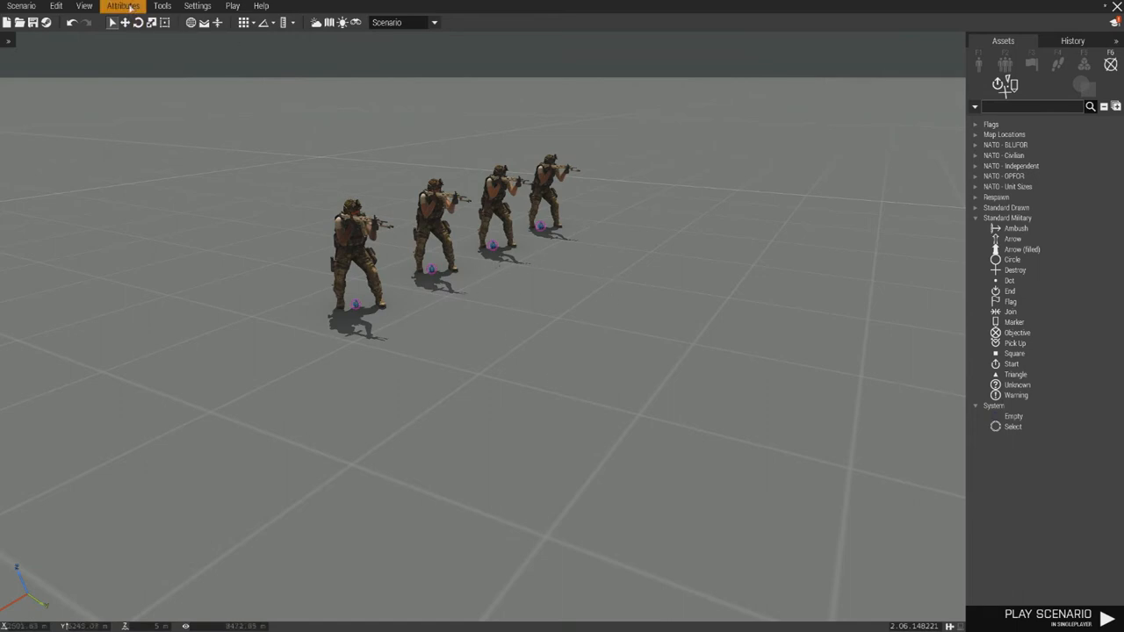
left_click(122, 7)
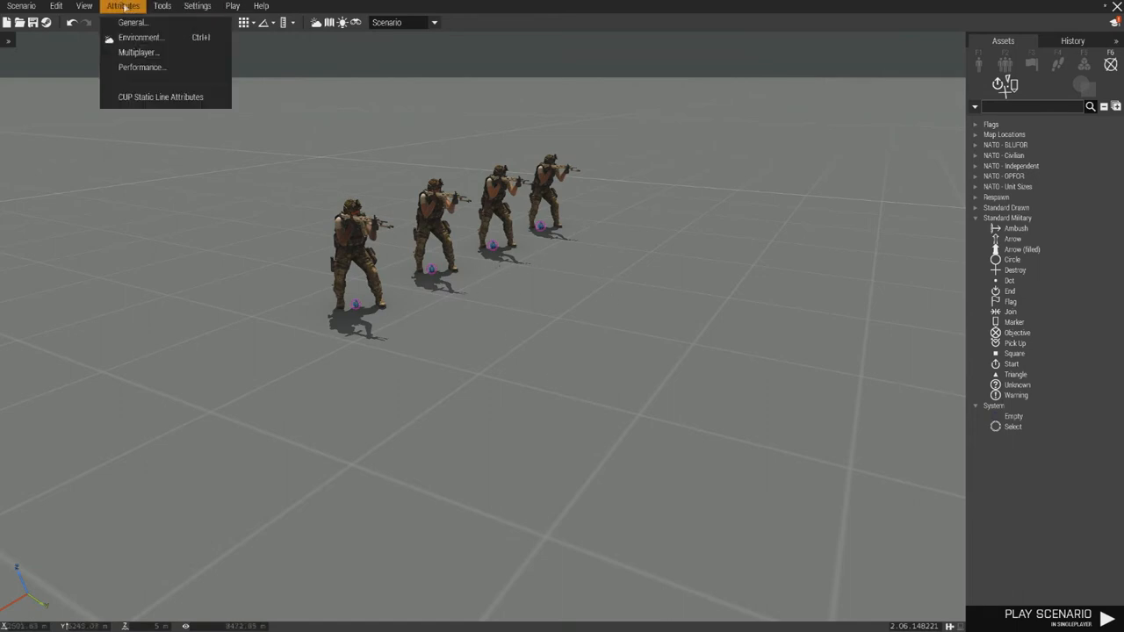
mouse_move(137, 53)
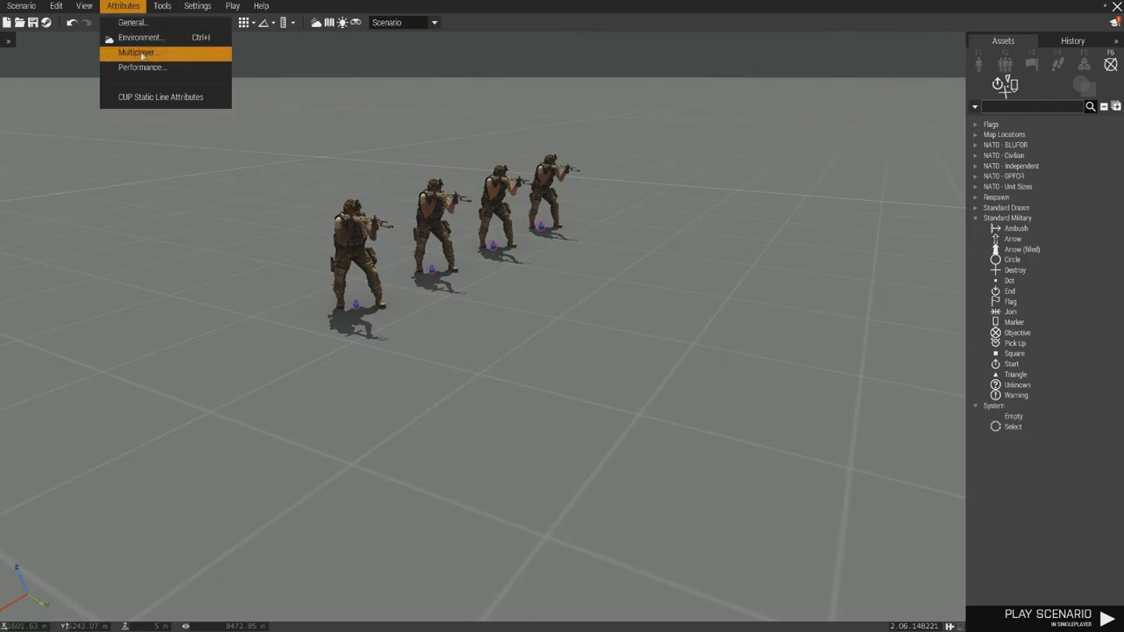
left_click(137, 53)
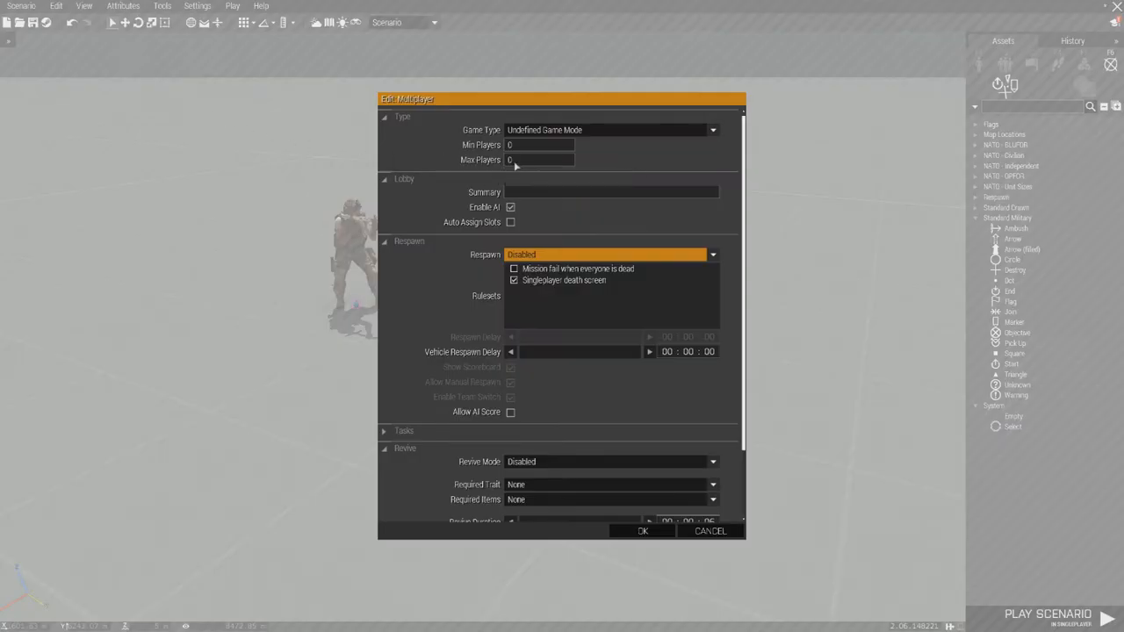
type("33")
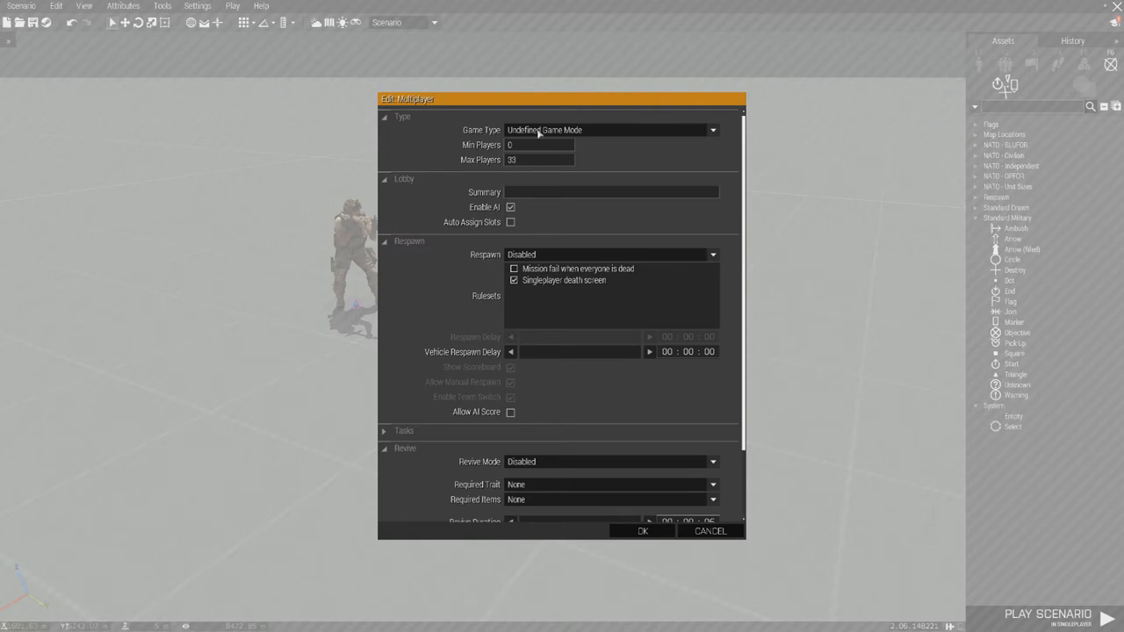
left_click(611, 130)
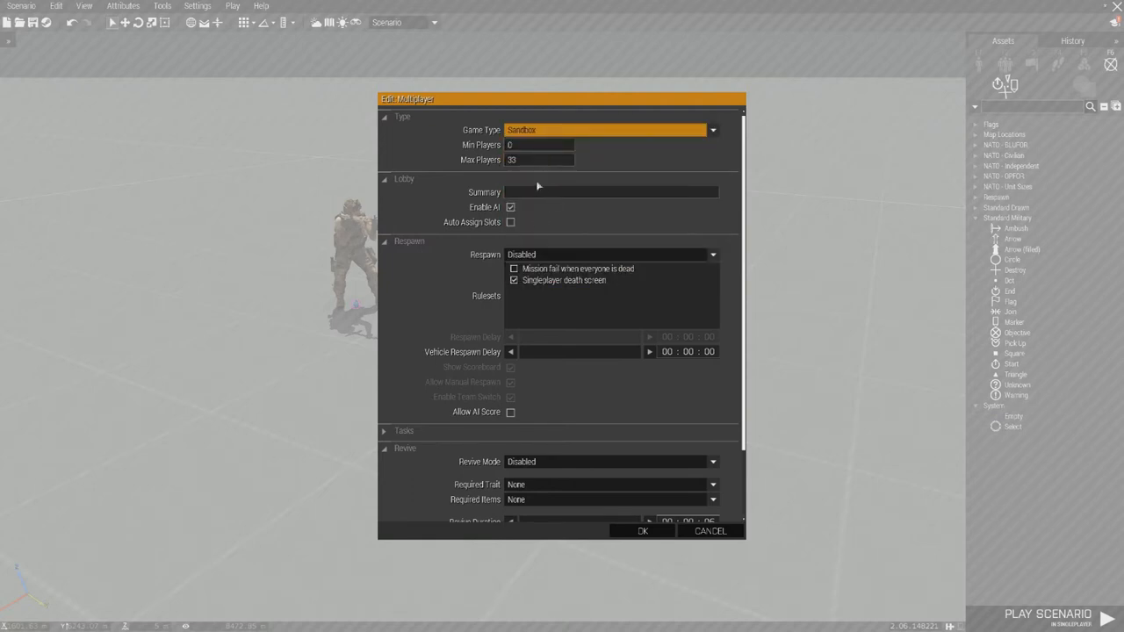
mouse_move(509, 207)
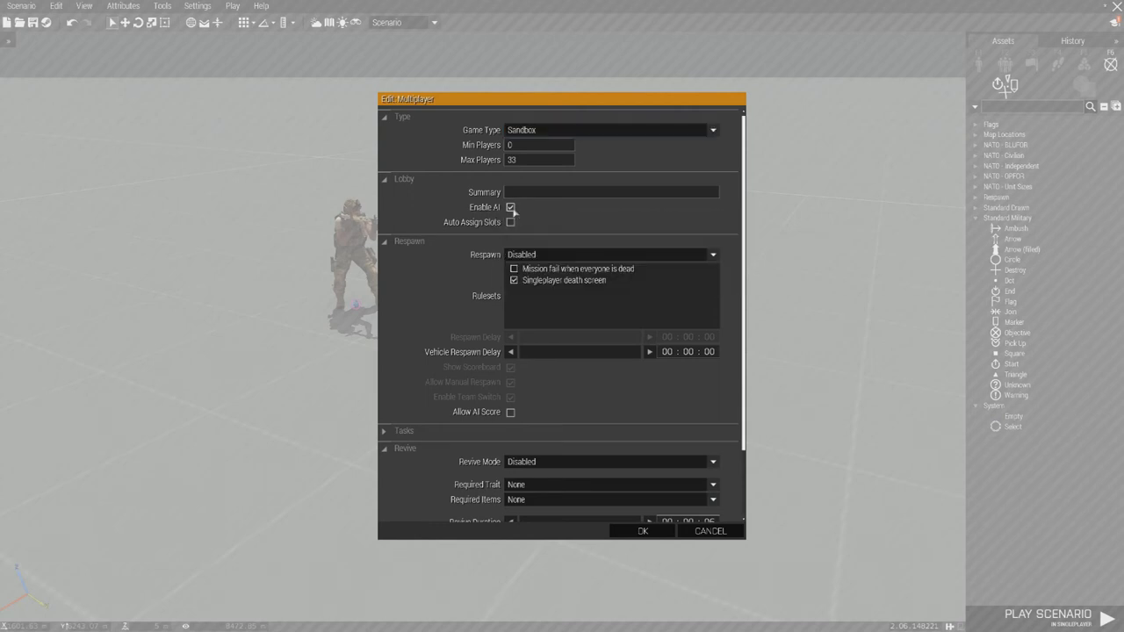
left_click(509, 207)
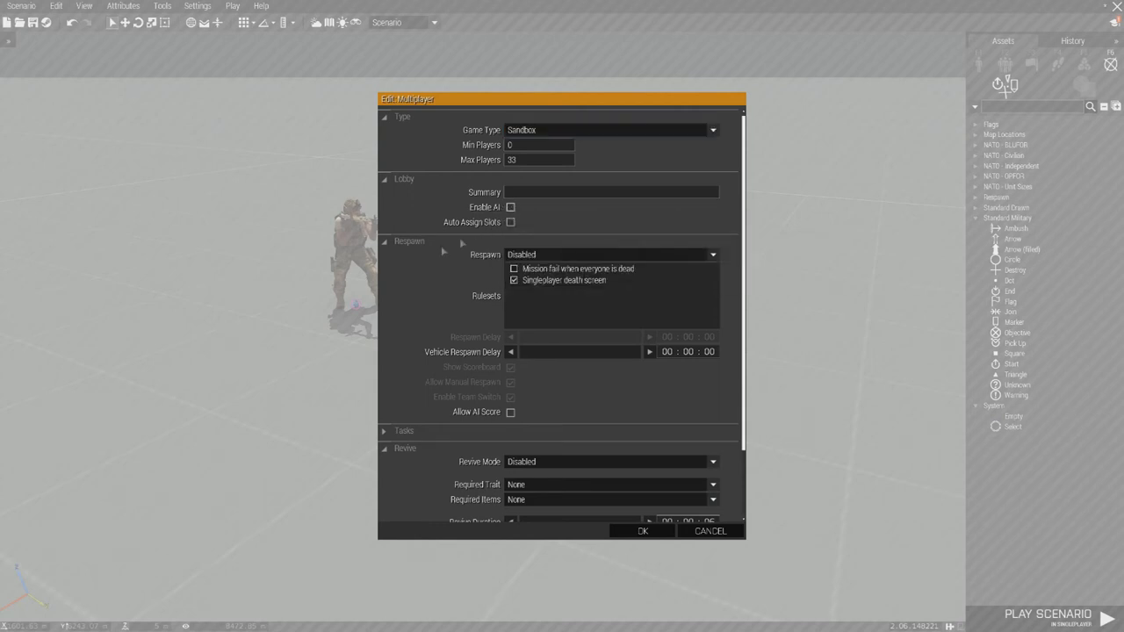
mouse_move(543, 176)
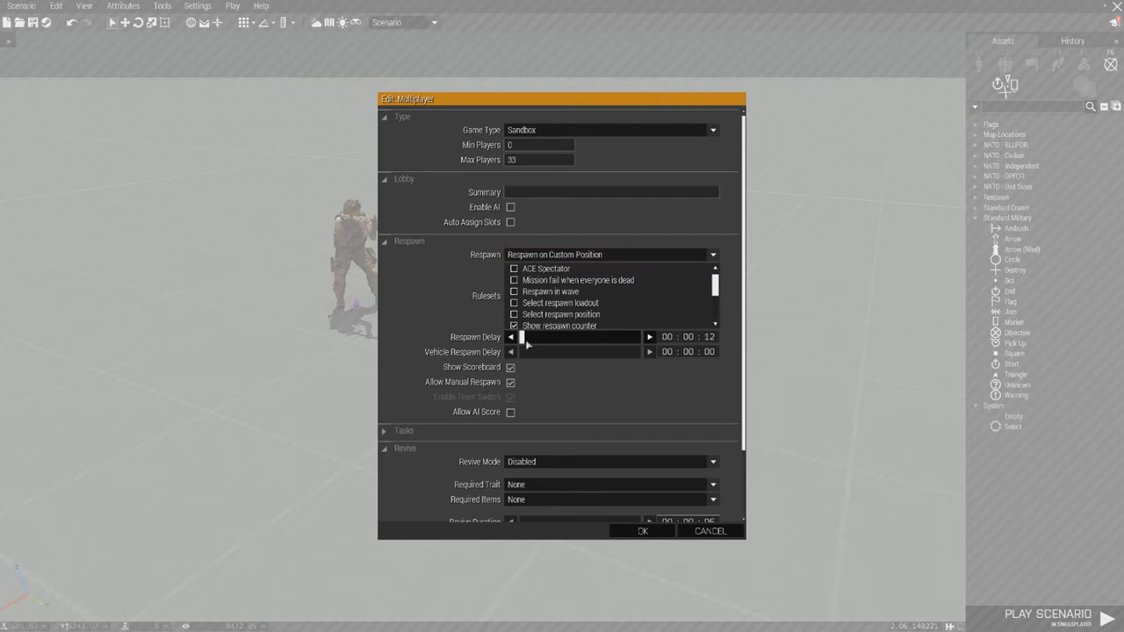
mouse_move(467, 383)
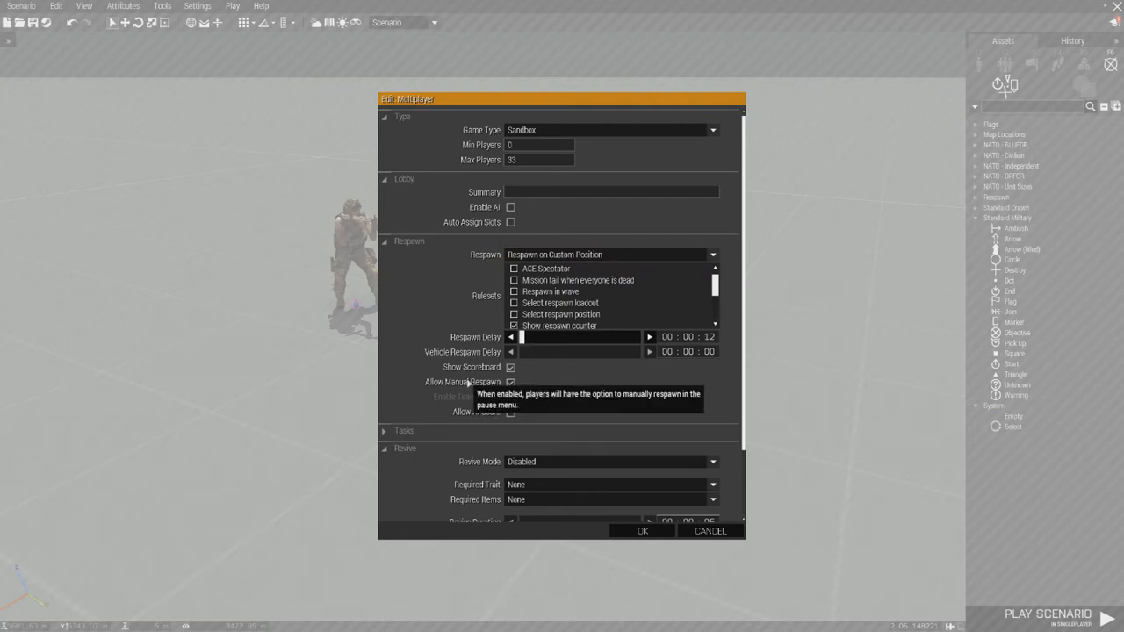
mouse_move(688, 503)
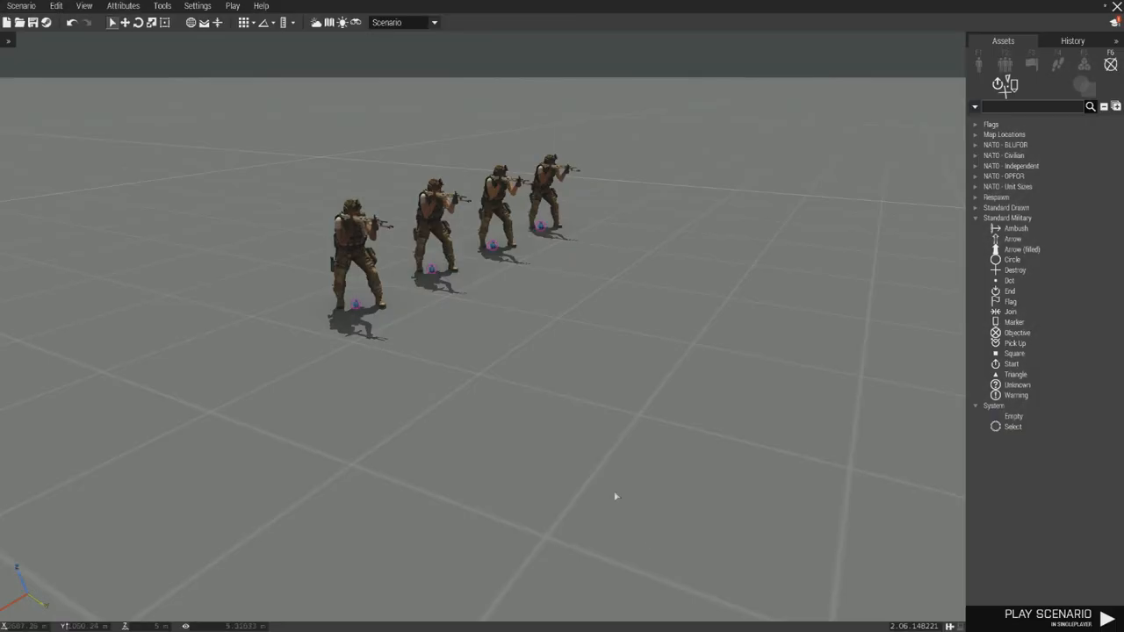
mouse_move(580, 326)
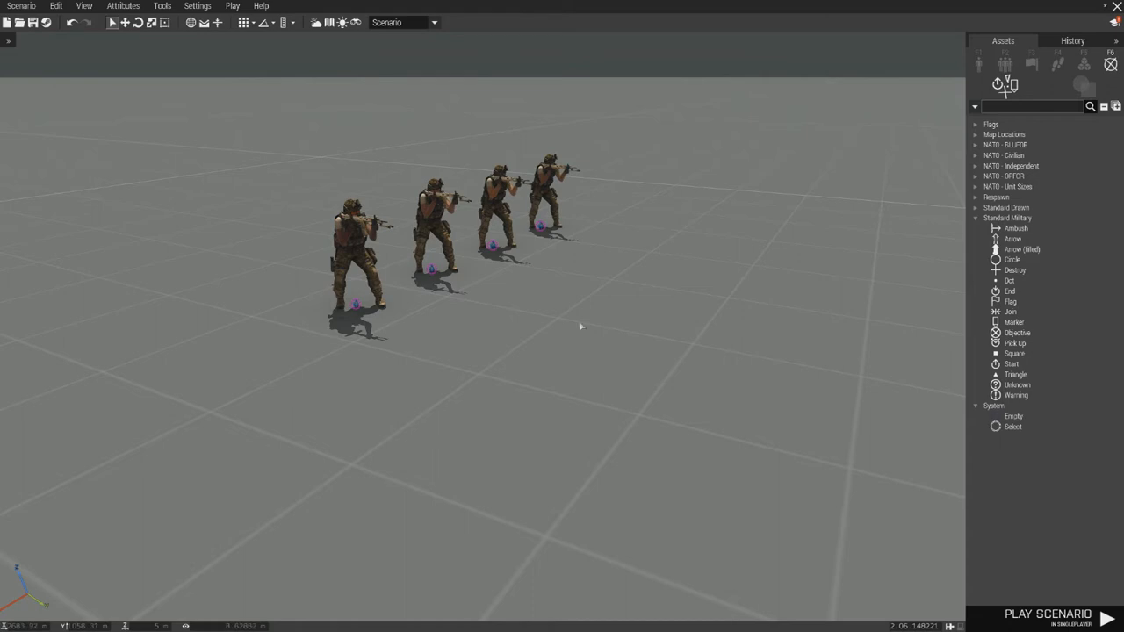
mouse_move(762, 239)
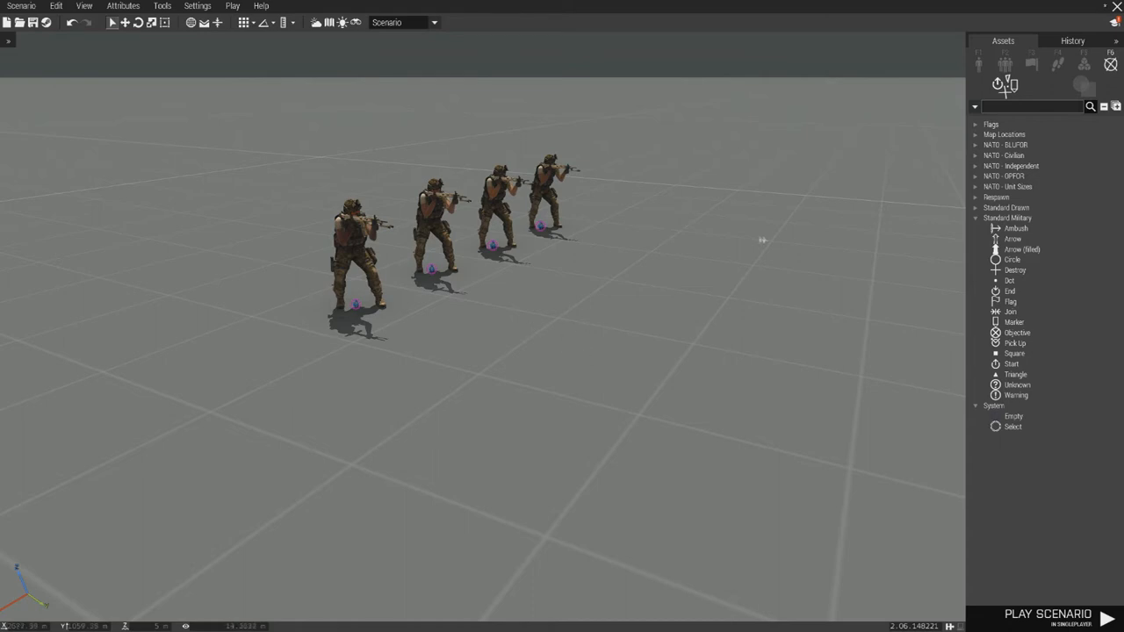
mouse_move(711, 329)
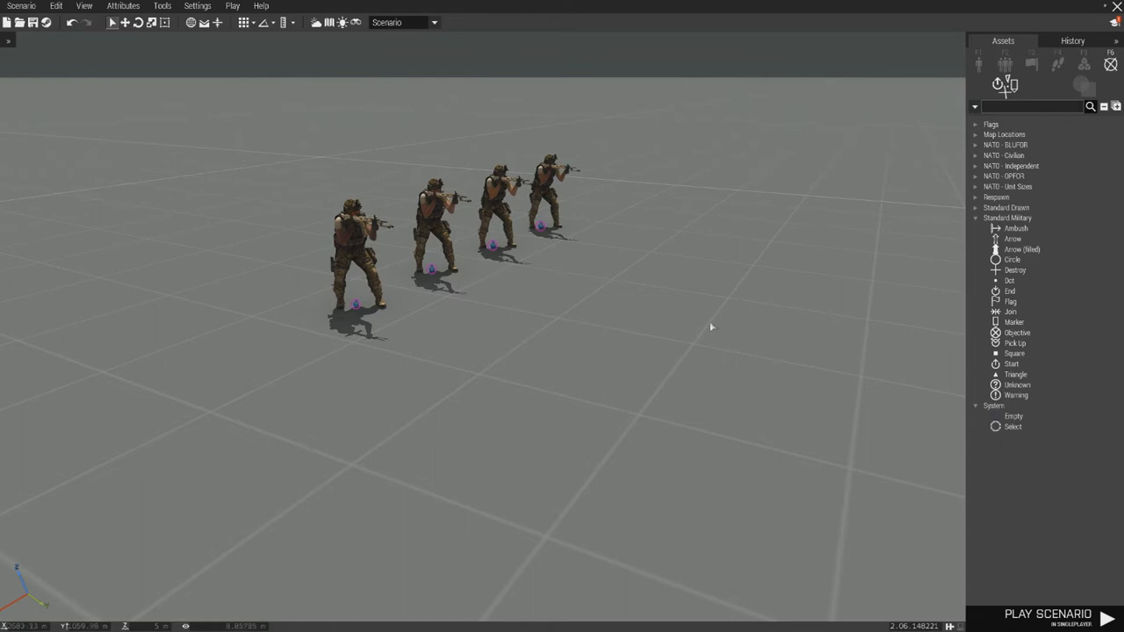
mouse_move(632, 309)
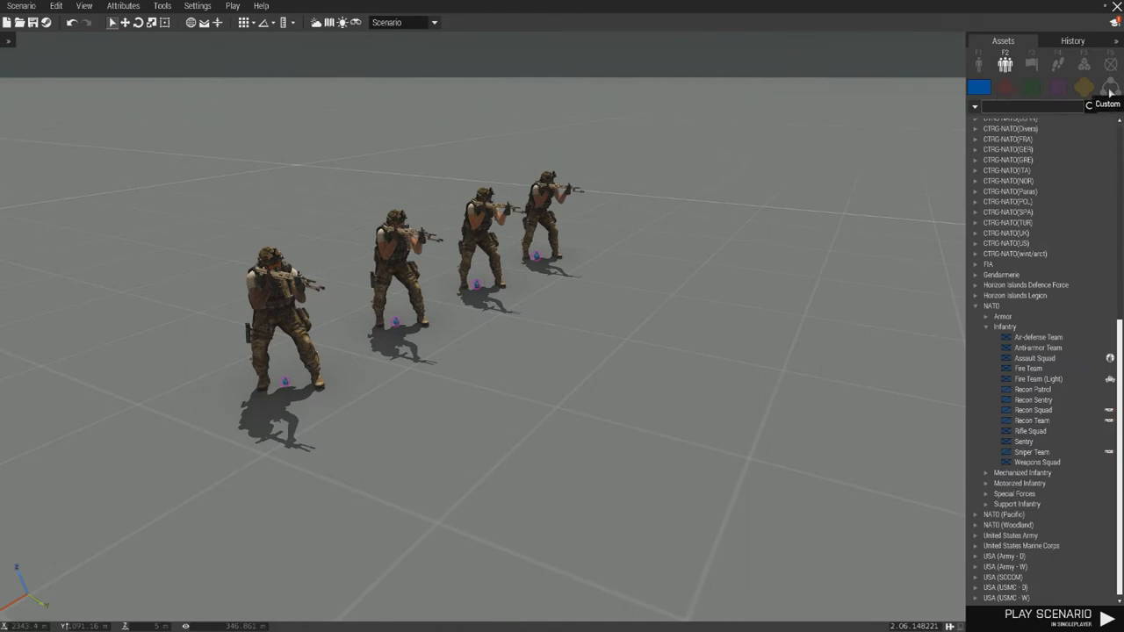
Find 'ace' in Custom compositions and confirm the cargo net box's ACE arsenal init line
left_click(1110, 86)
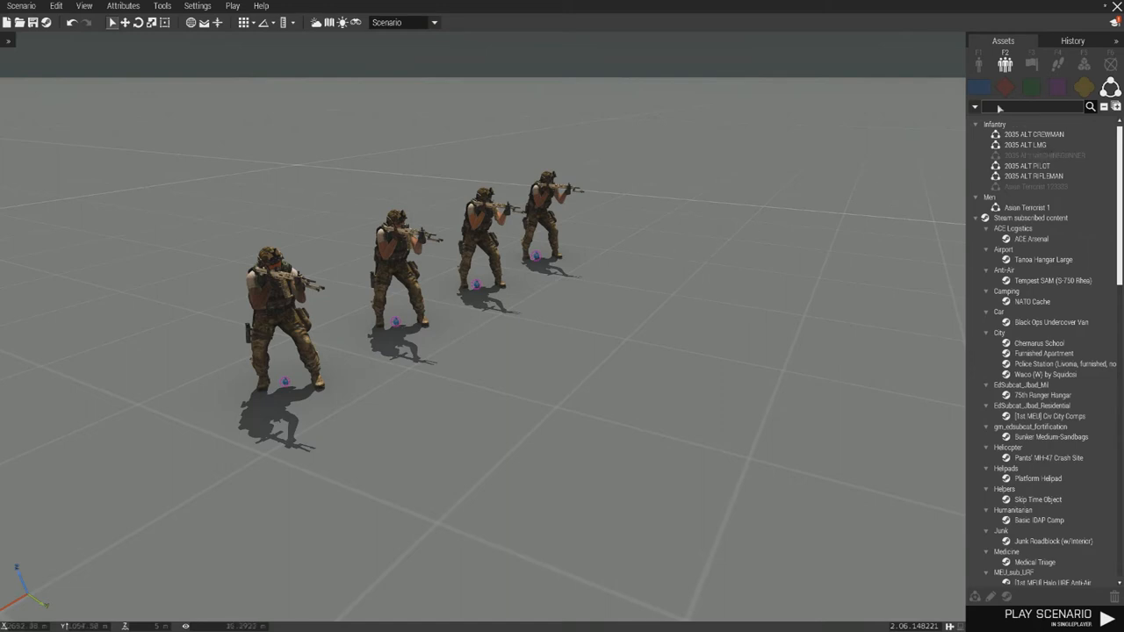
type("ace")
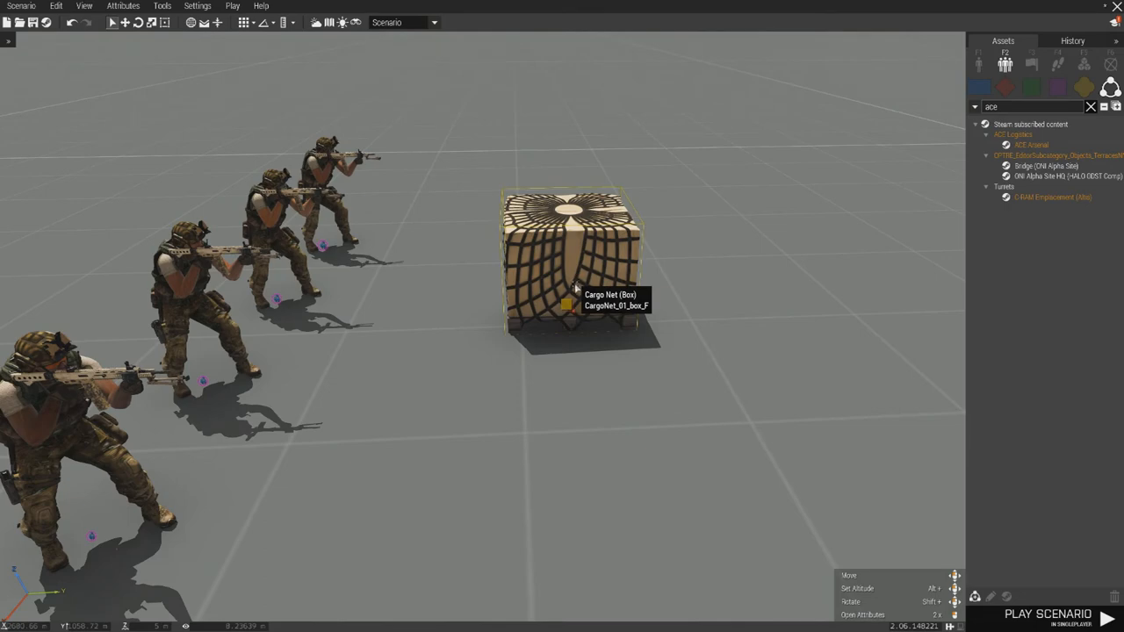
double_click(571, 263)
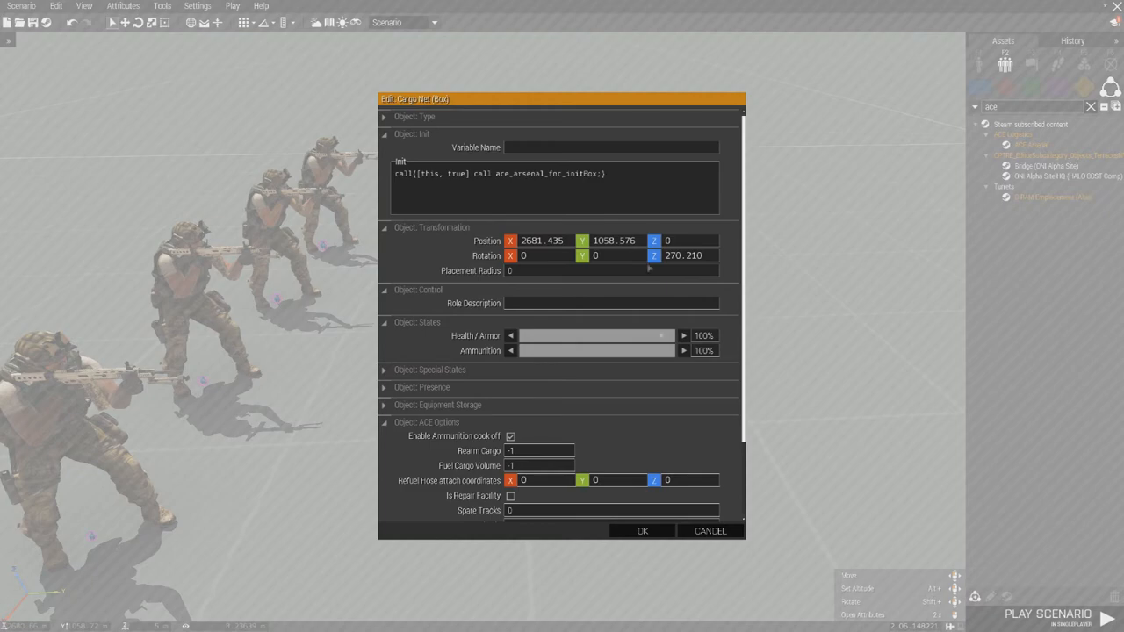
left_click(643, 530)
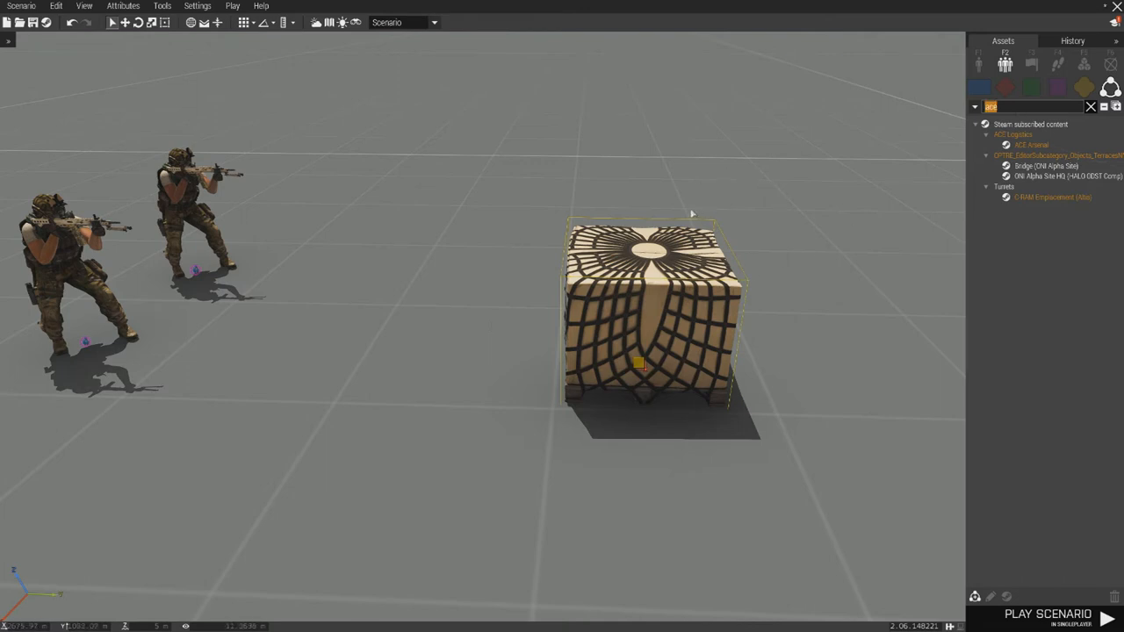
Find the 'grab' loadout unit, place it beside the box and confirm its init script
type("grab")
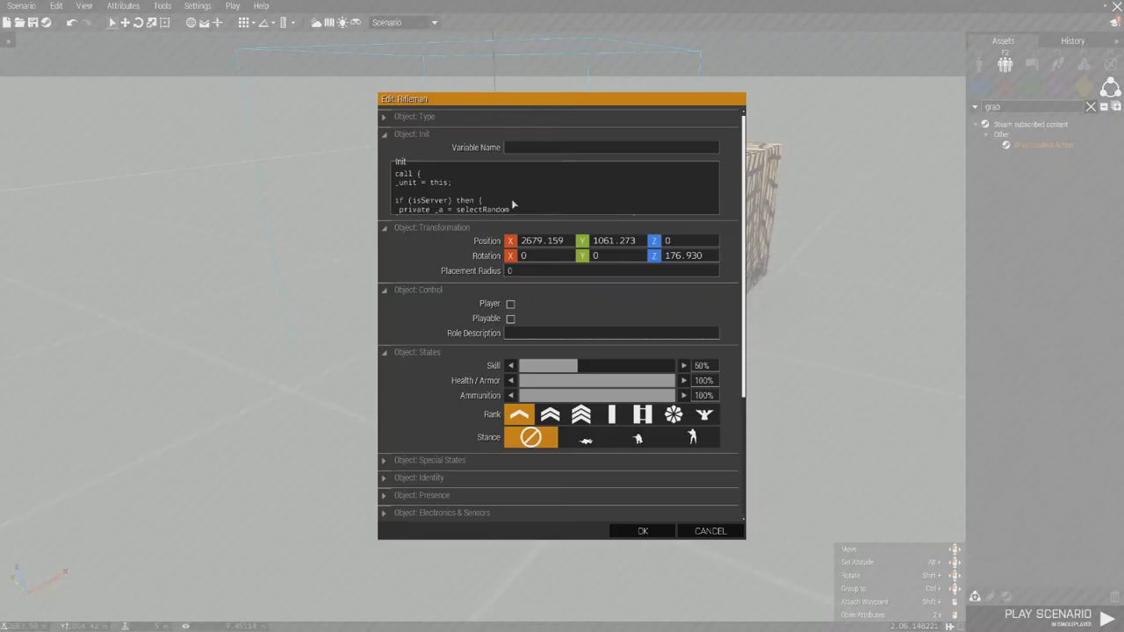
mouse_move(509, 207)
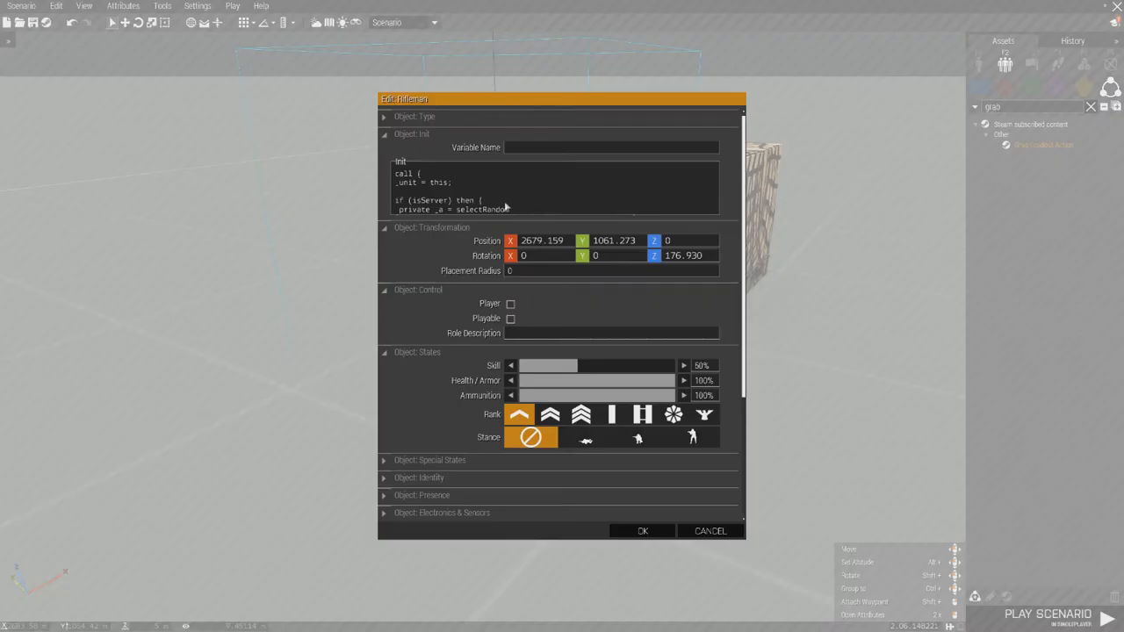
left_click(643, 531)
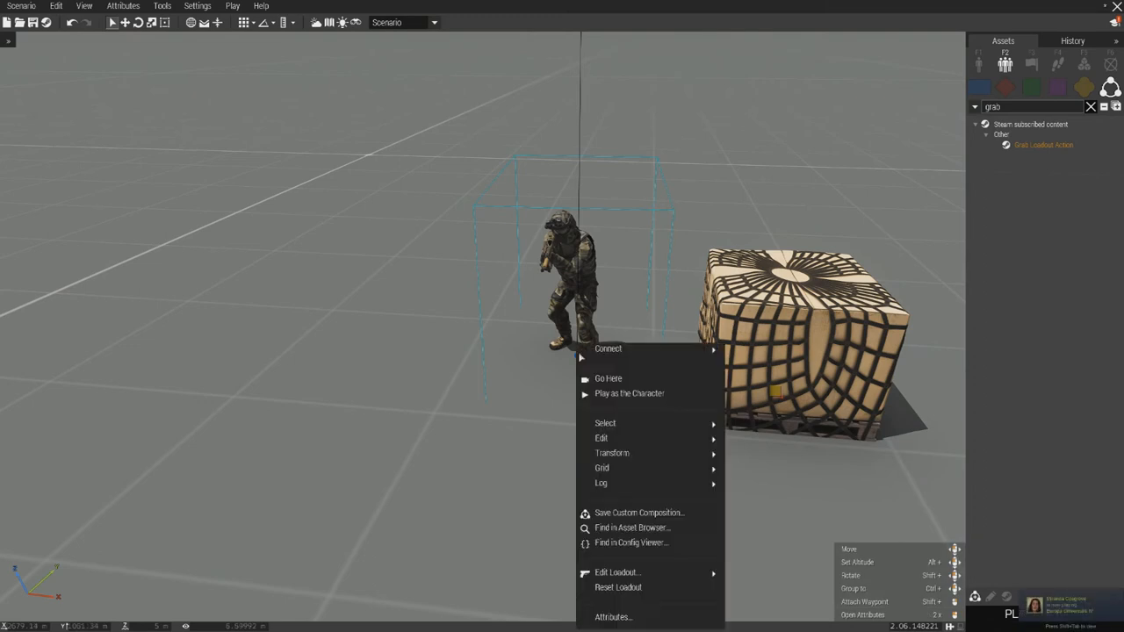
mouse_move(618, 572)
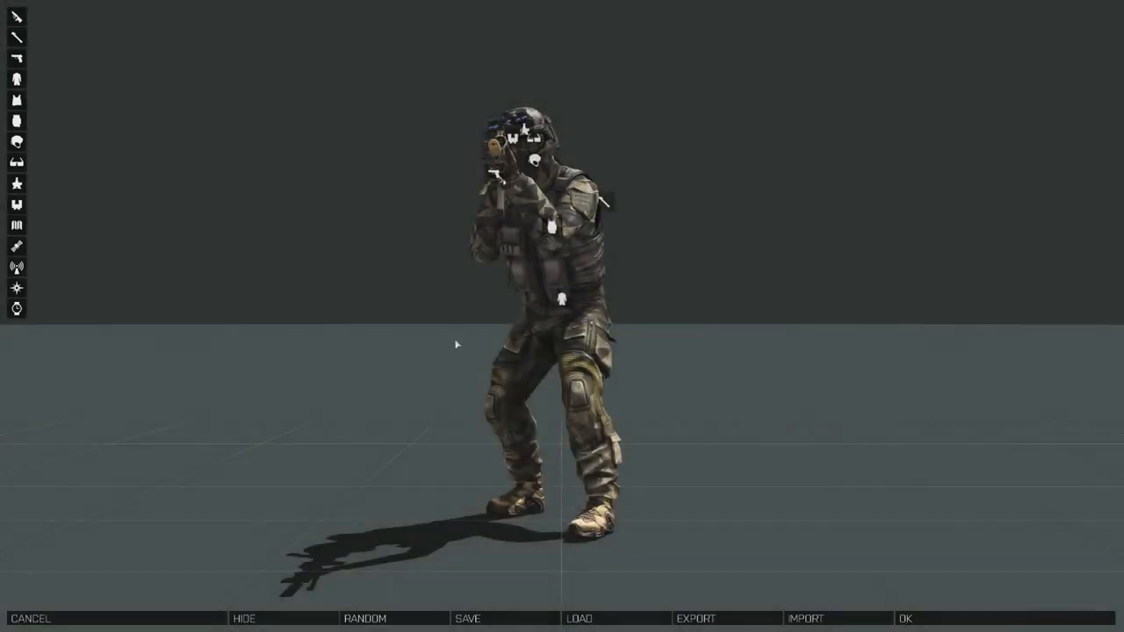
Load a saved arsenal loadout onto the grab-loadout soldier
left_click(580, 619)
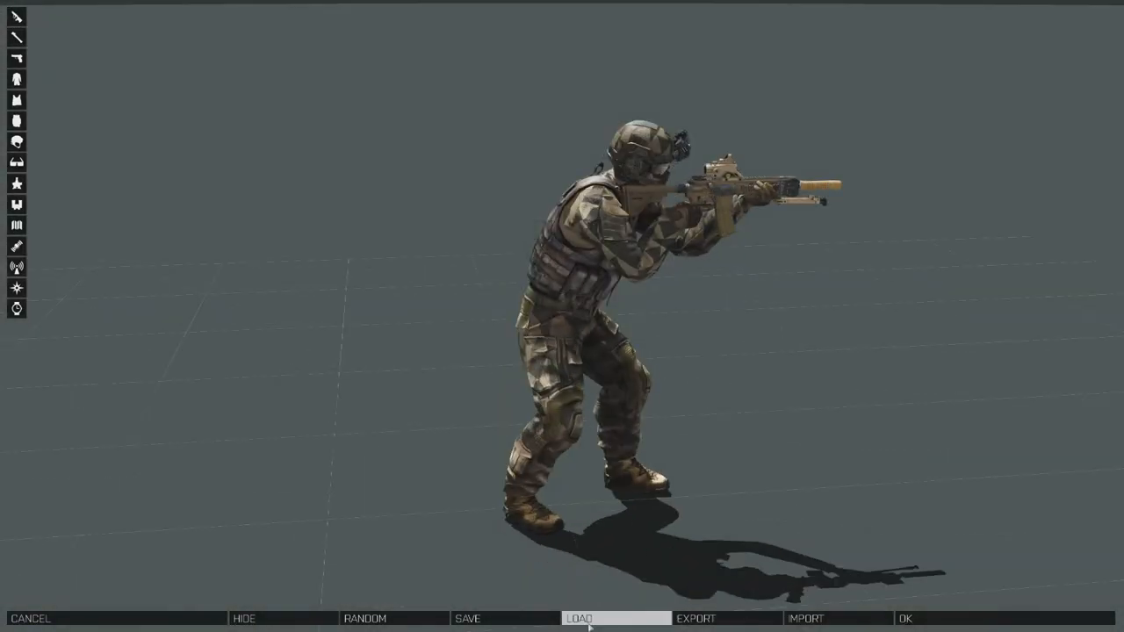
left_click(580, 618)
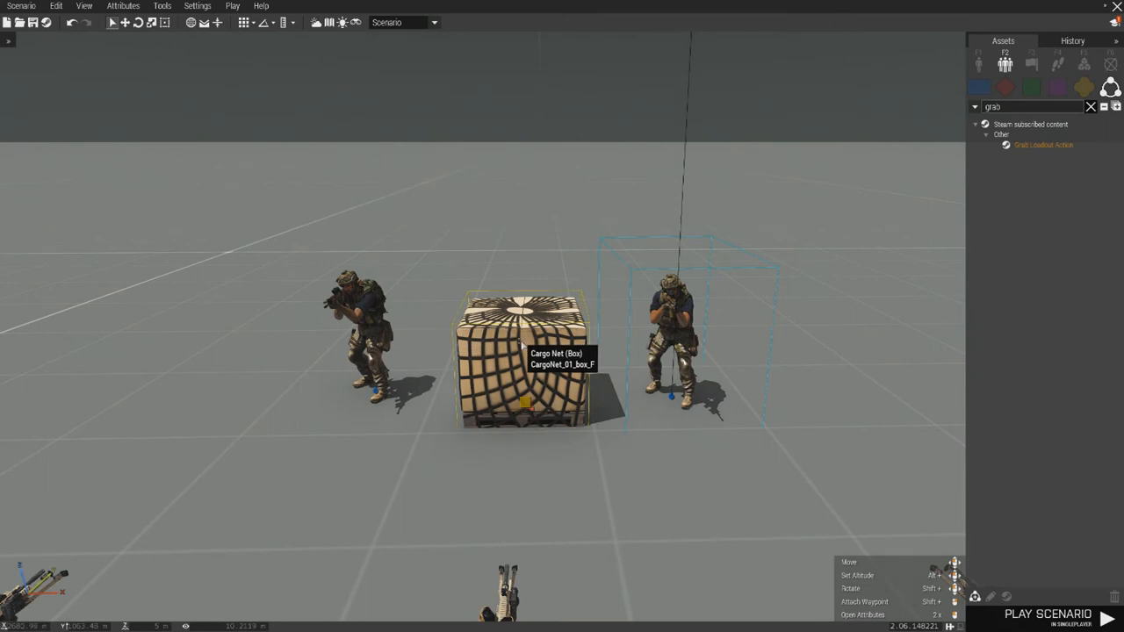
mouse_move(372, 448)
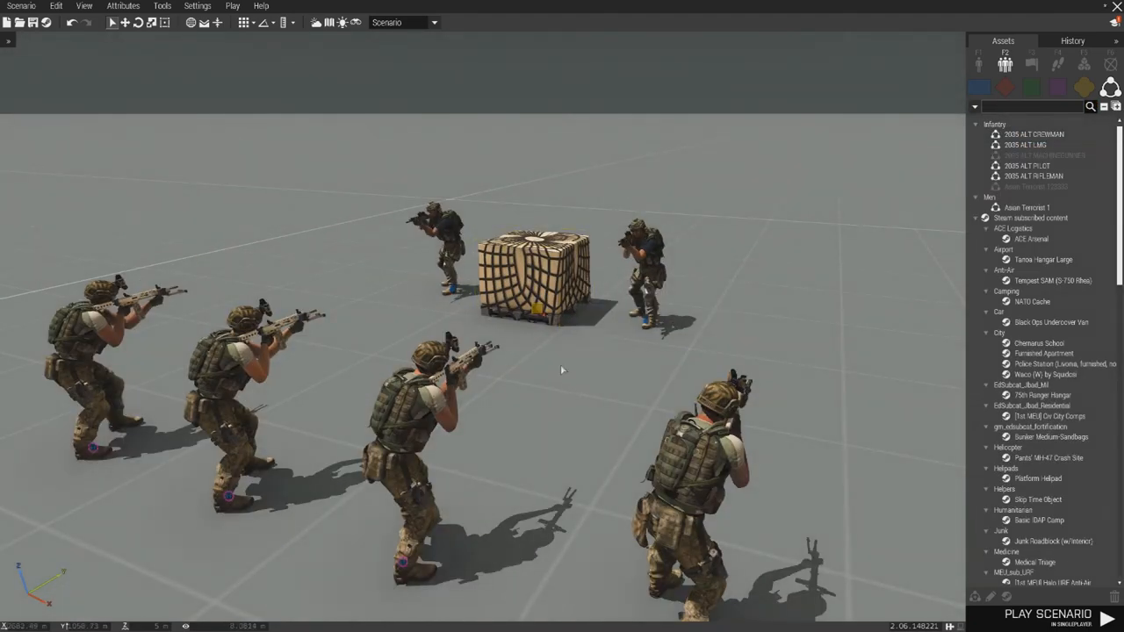
scroll("down", 3)
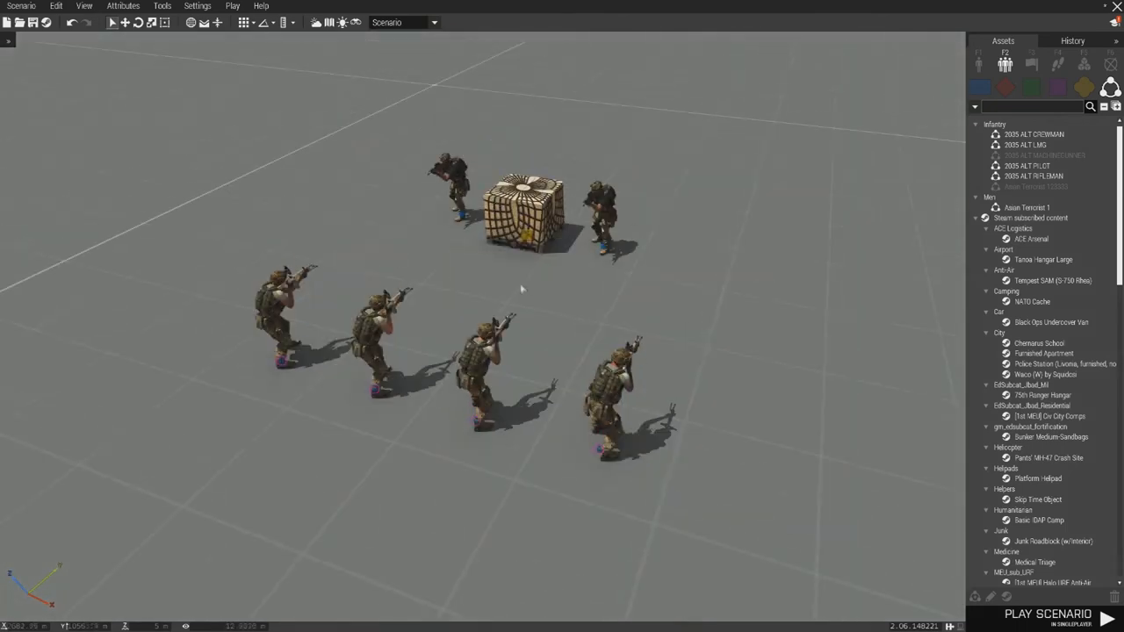
Browse the Mission addon dropdown in Game Options and keep ACE Medical selected
left_click(197, 7)
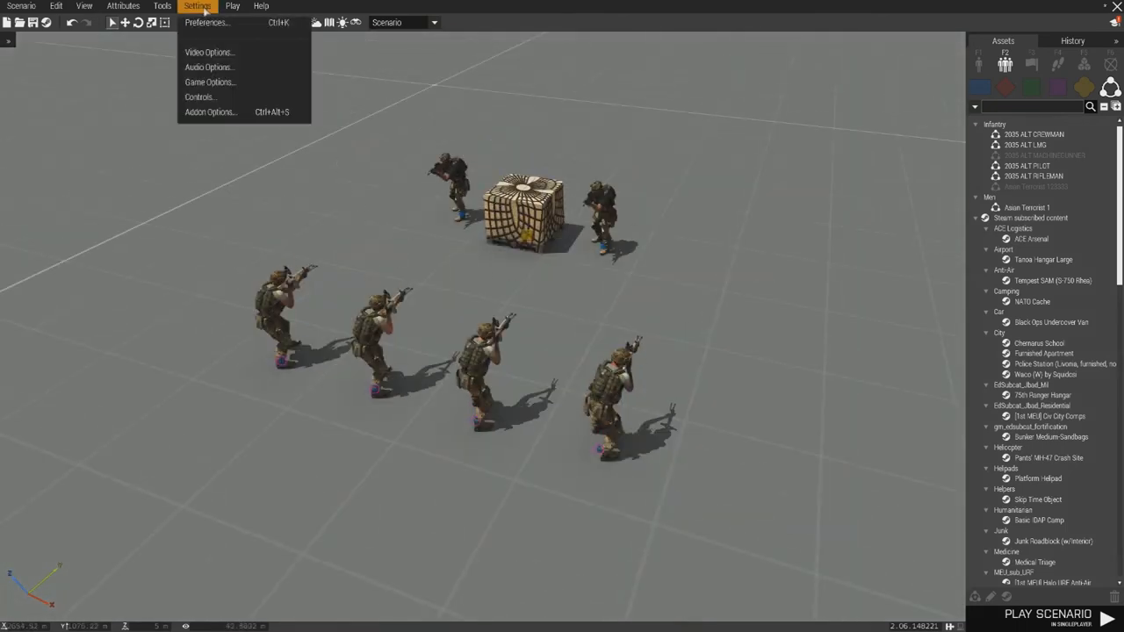
left_click(211, 83)
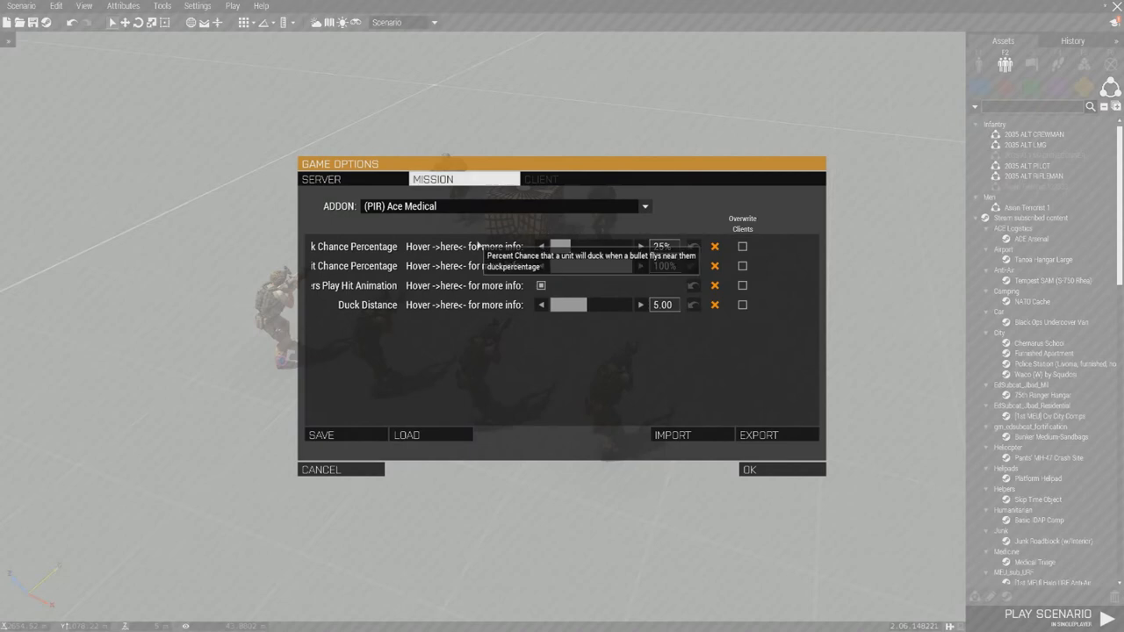
left_click(646, 206)
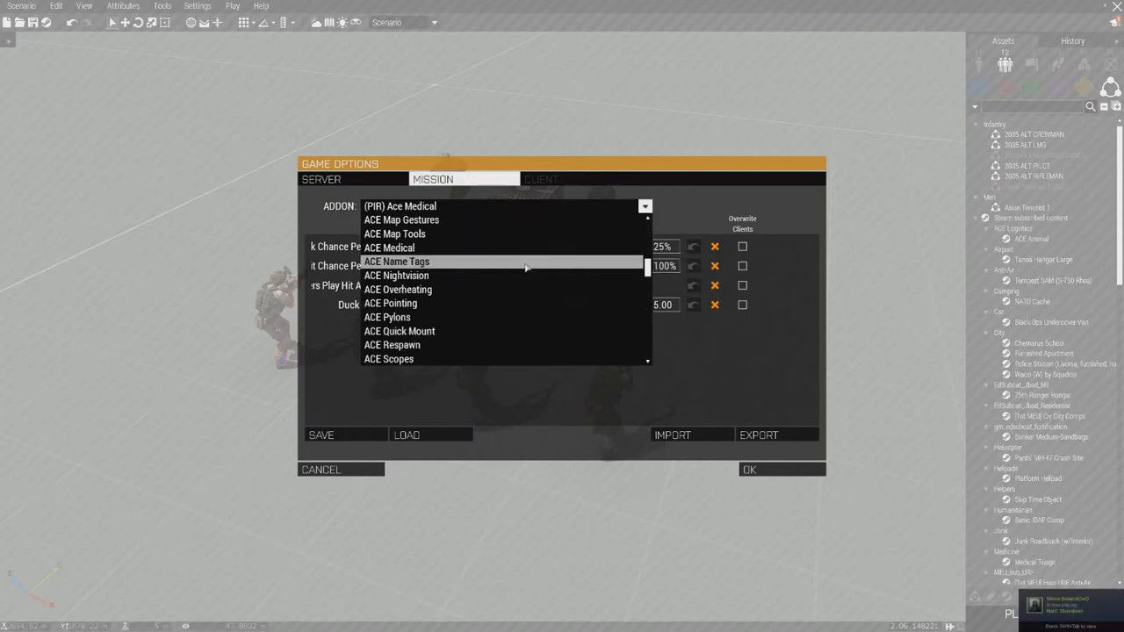
scroll("down", 3)
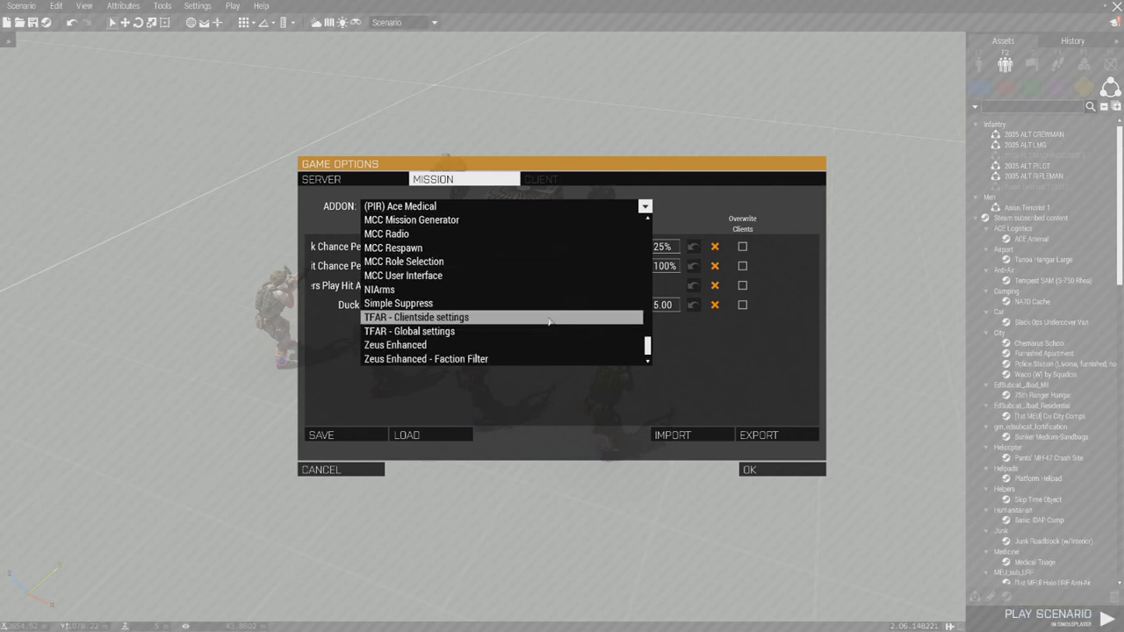
left_click(400, 206)
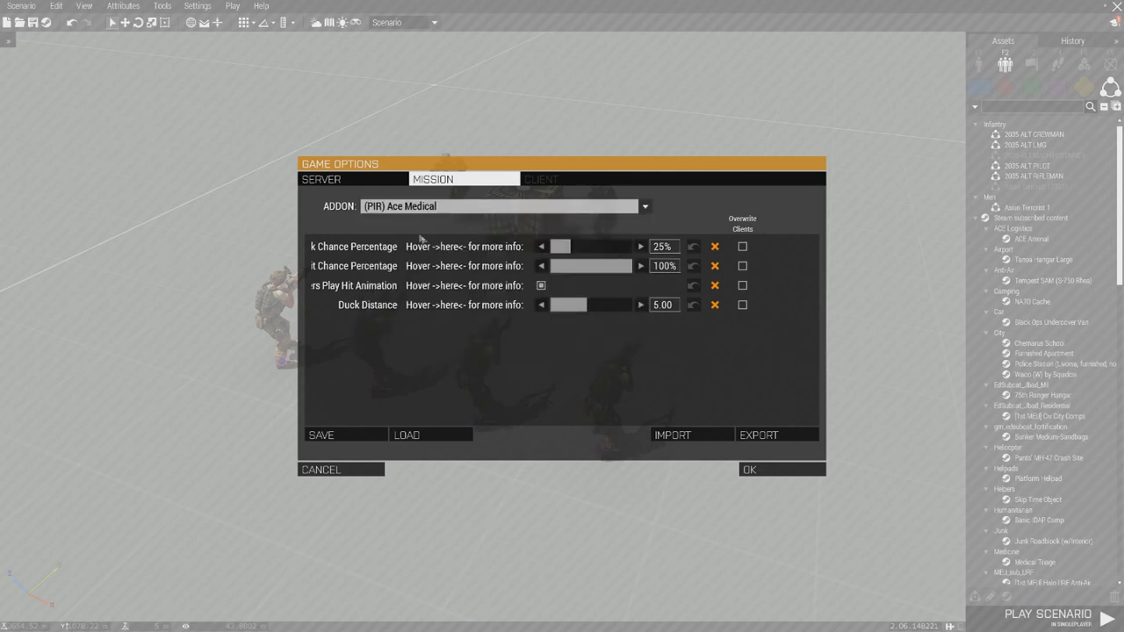
mouse_move(454, 360)
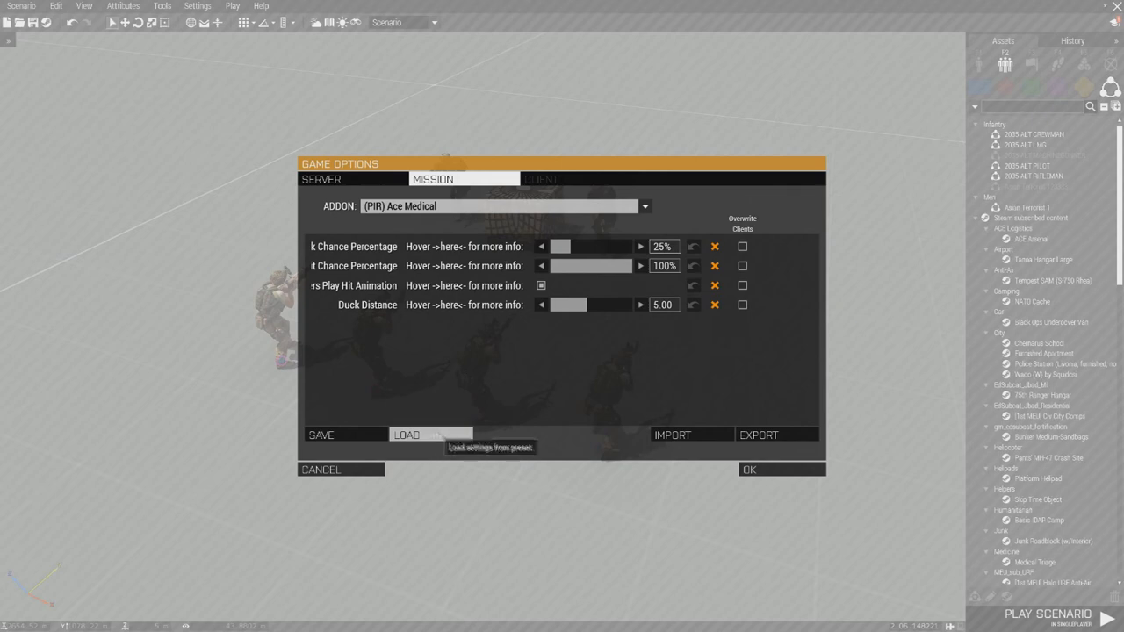
Load a saved mission settings preset so its values override client settings
left_click(406, 436)
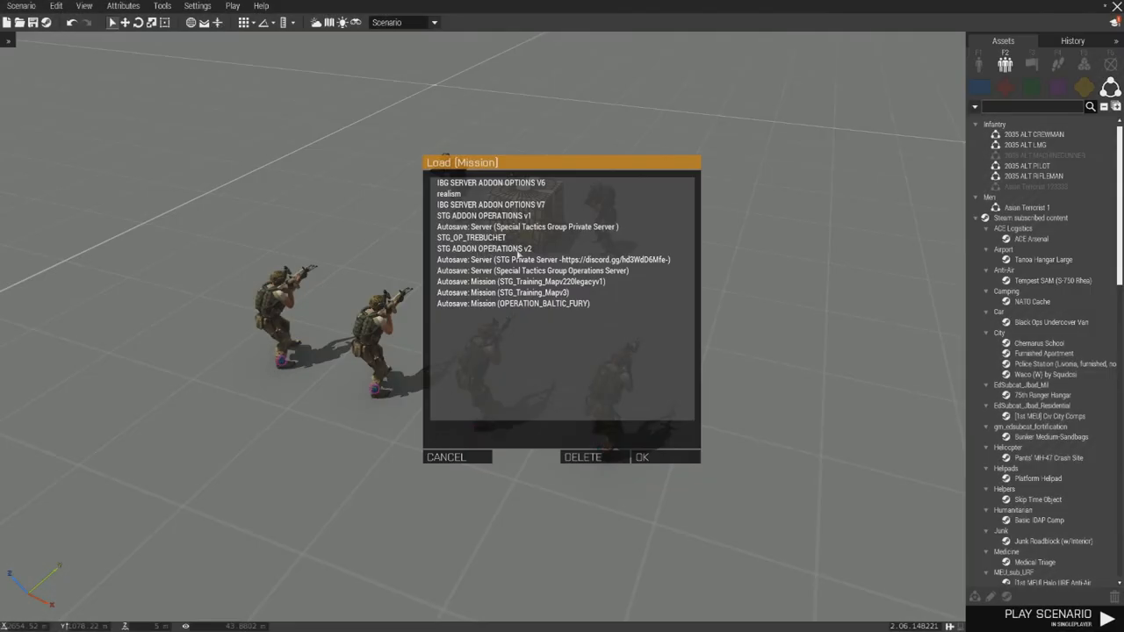
left_click(485, 249)
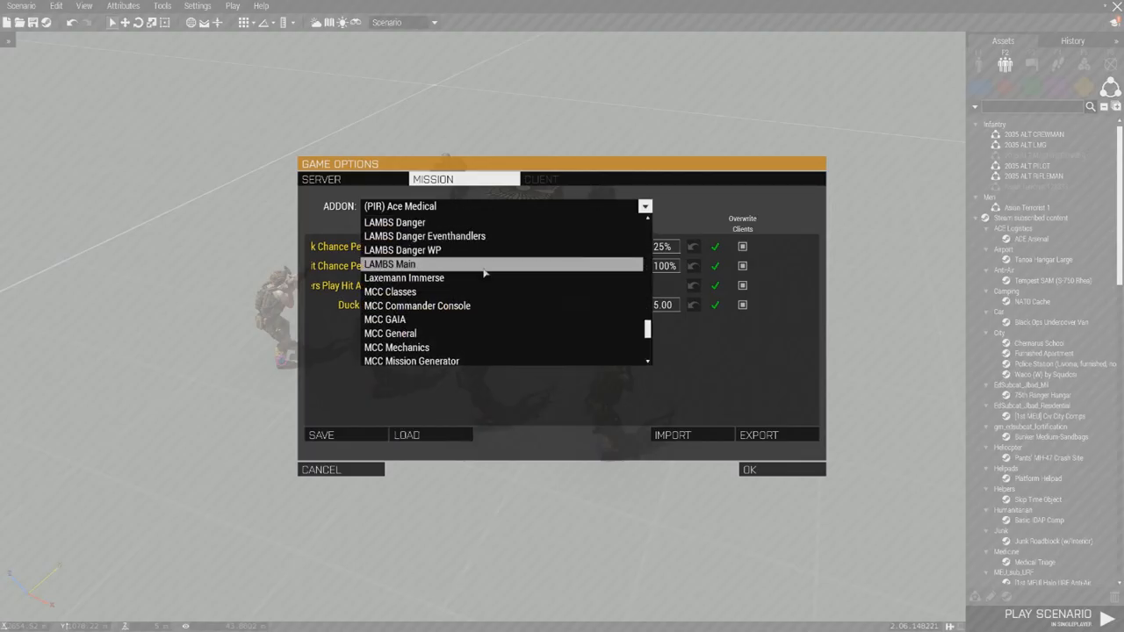
scroll("down", 3)
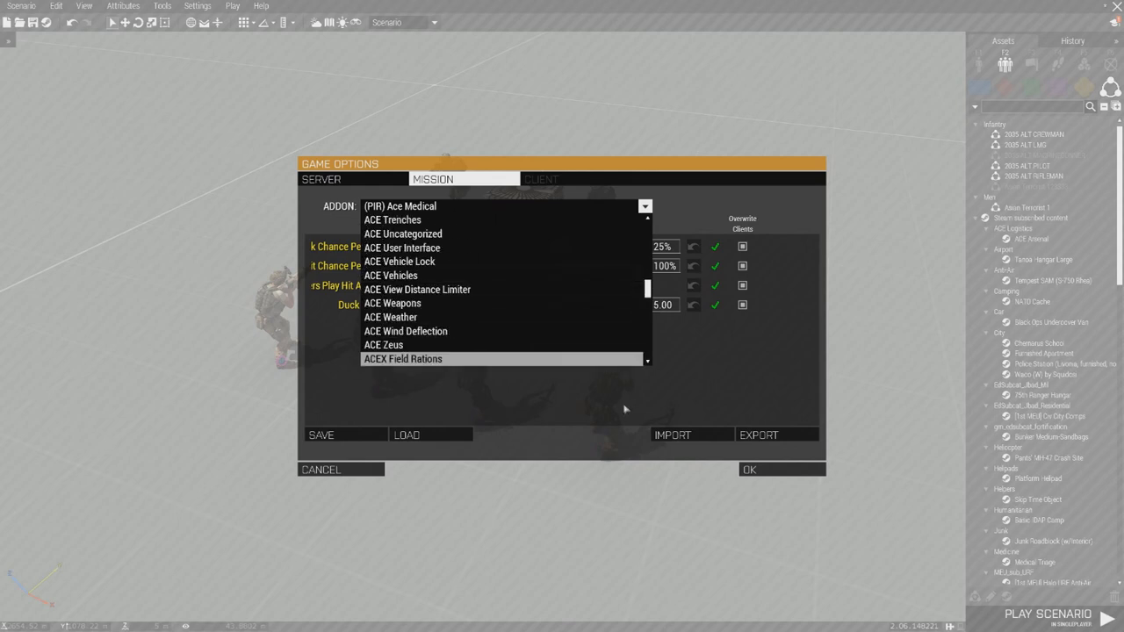
left_click(401, 206)
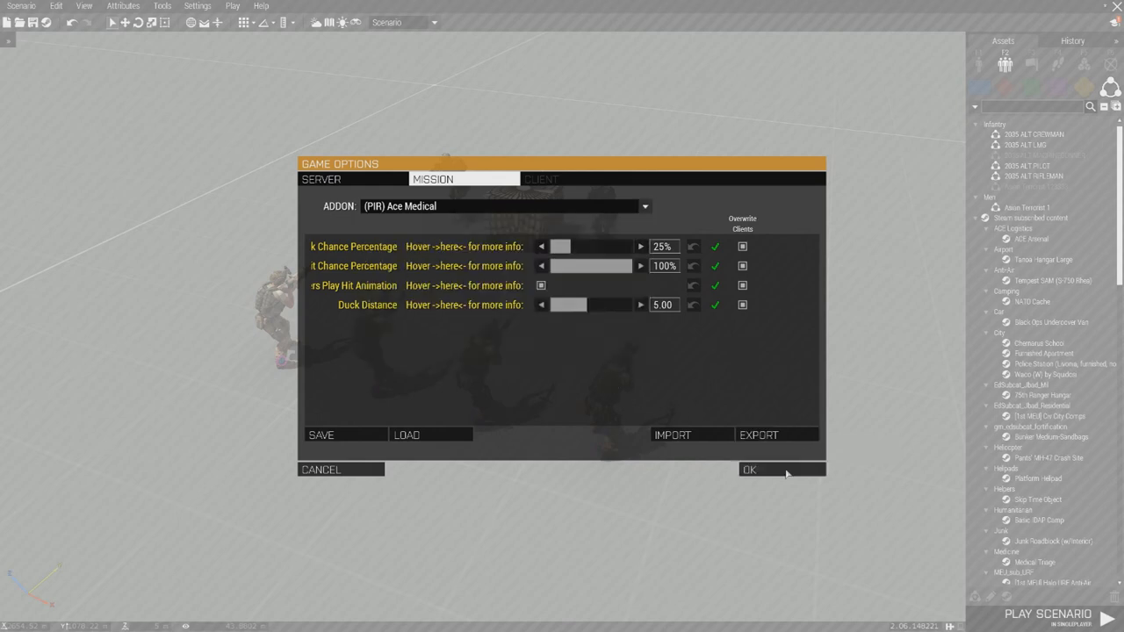
Apply the loaded addon settings with OK, returning to the soldiers and crate
left_click(749, 471)
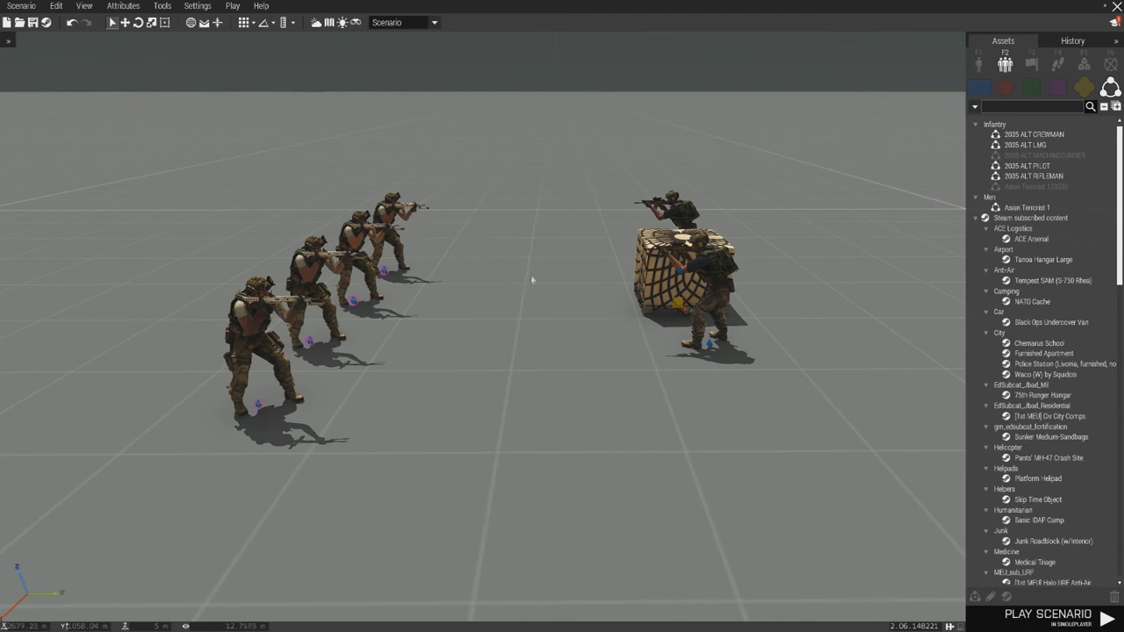
mouse_move(534, 306)
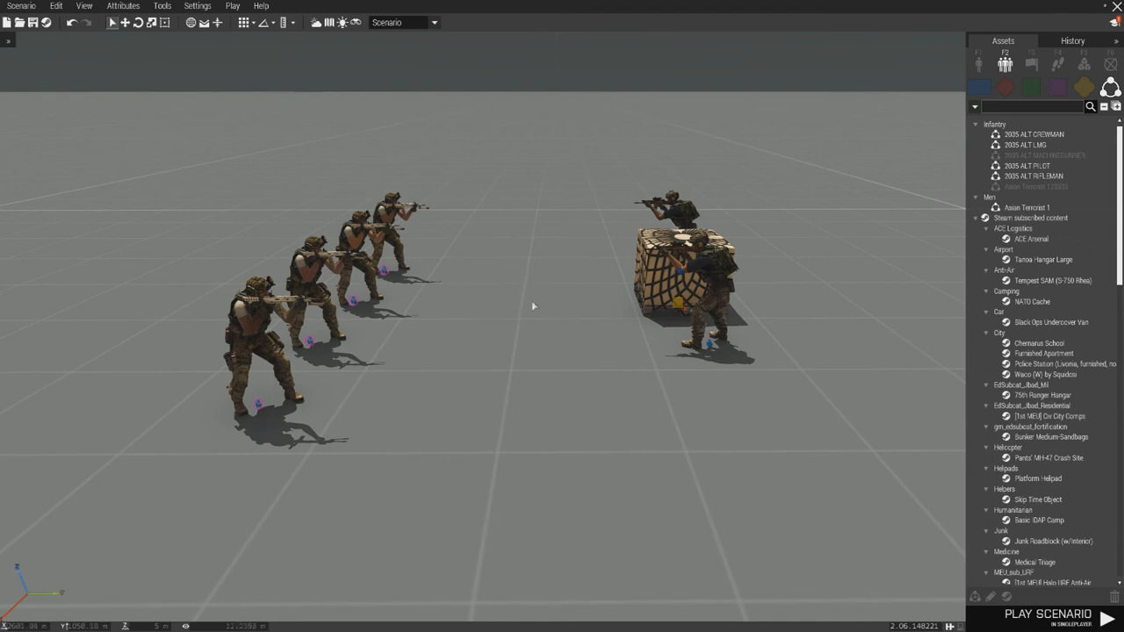
mouse_move(508, 315)
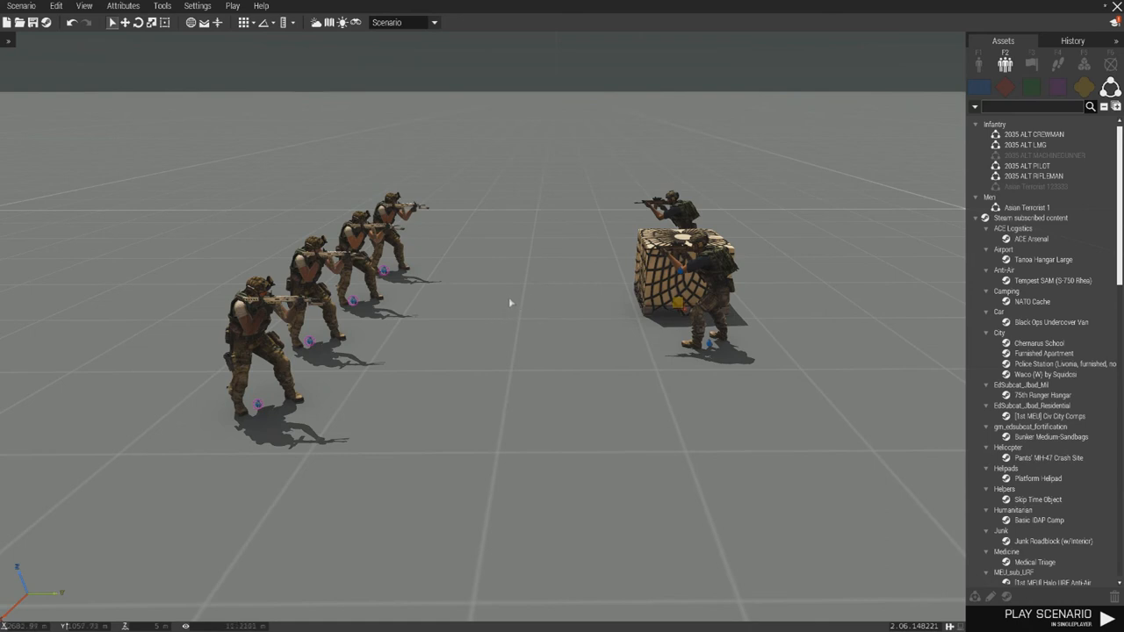
mouse_move(506, 318)
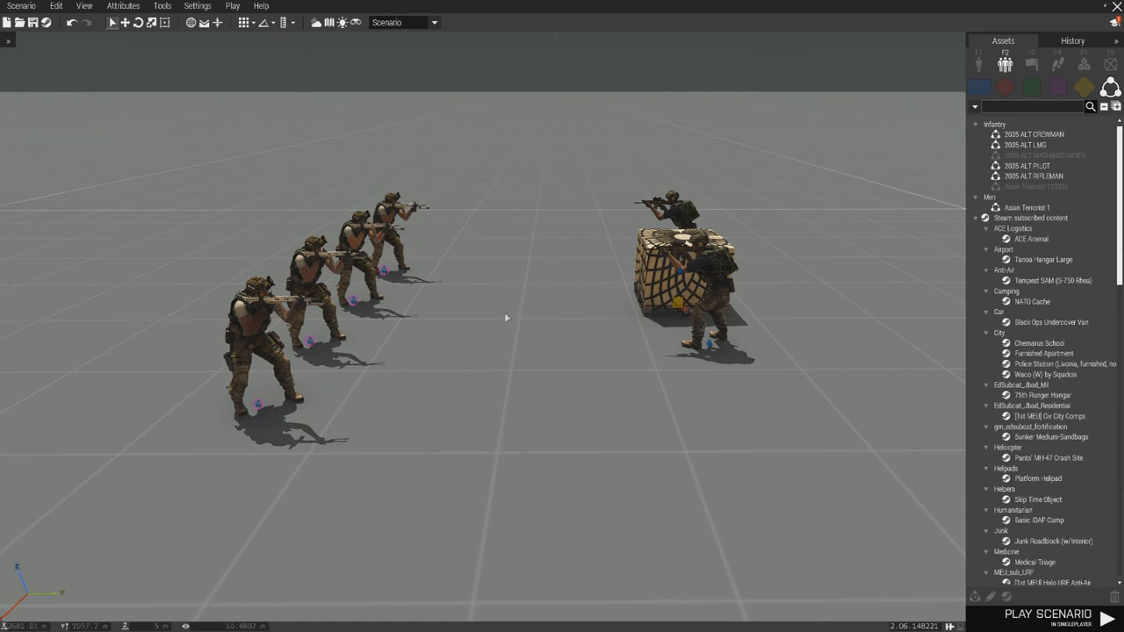
mouse_move(51, 39)
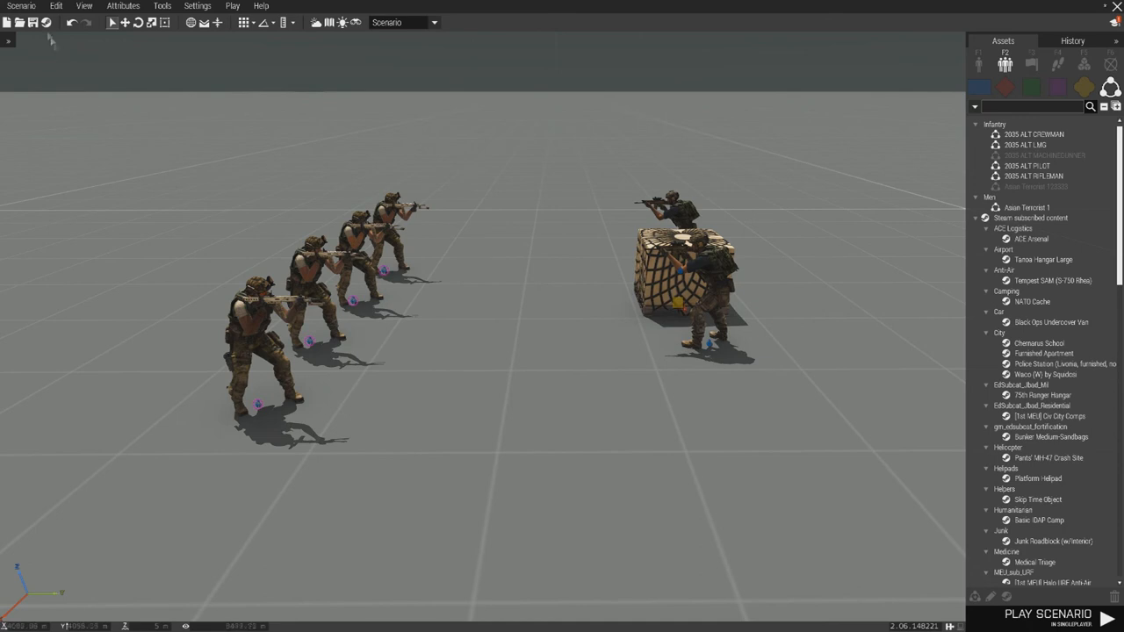
Save the scenario as op_test in the MPMissions folder via Save As
left_click(21, 7)
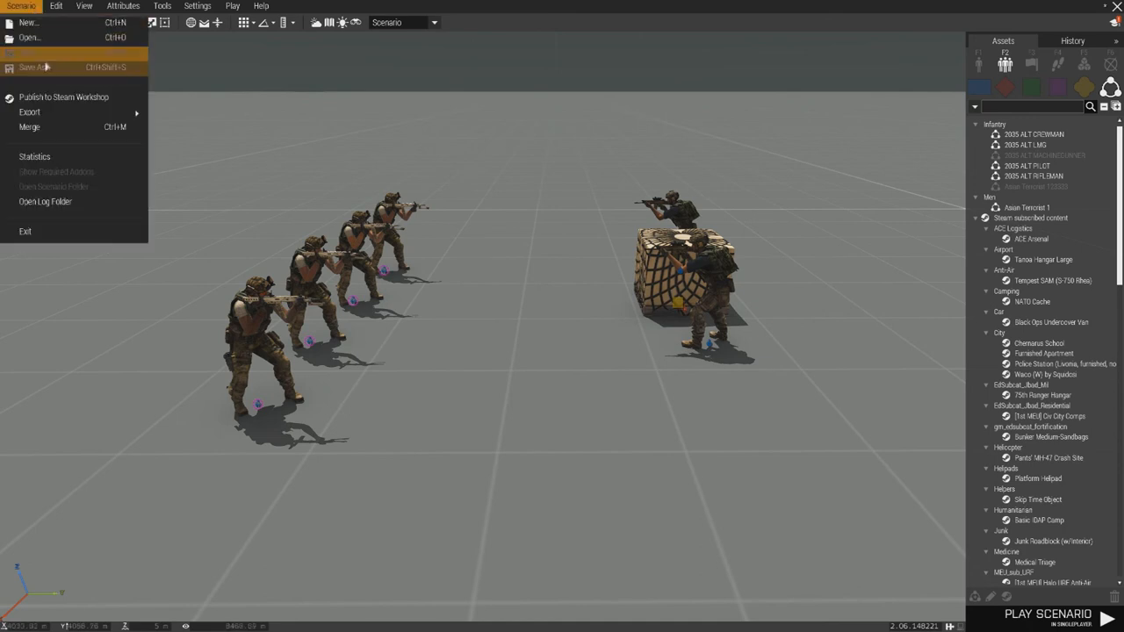
left_click(35, 66)
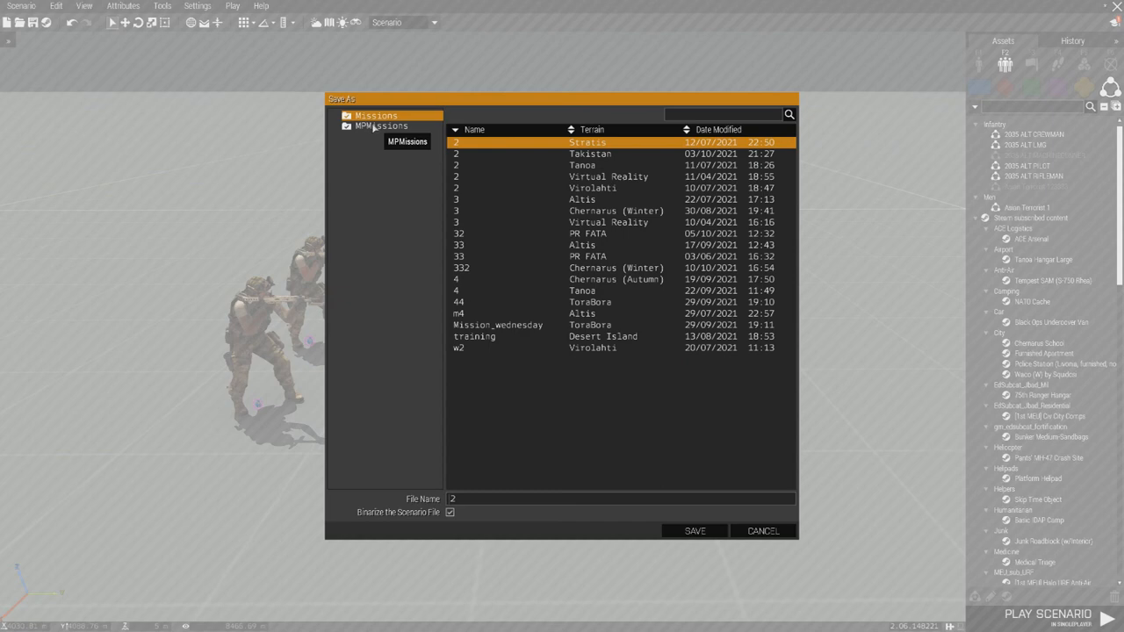
left_click(383, 126)
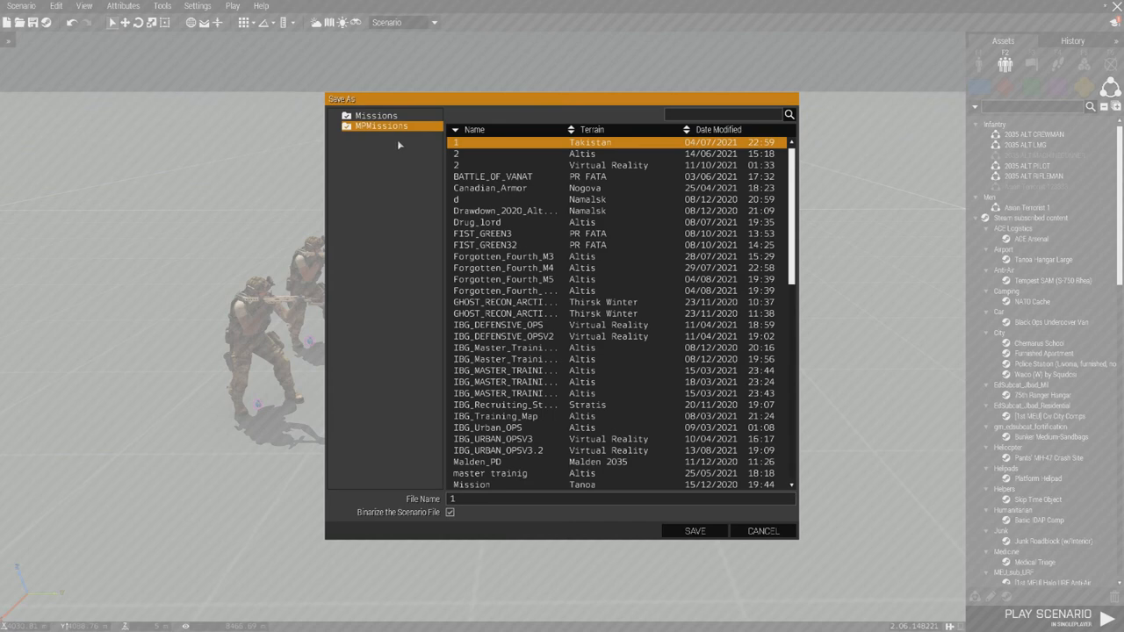
mouse_move(400, 513)
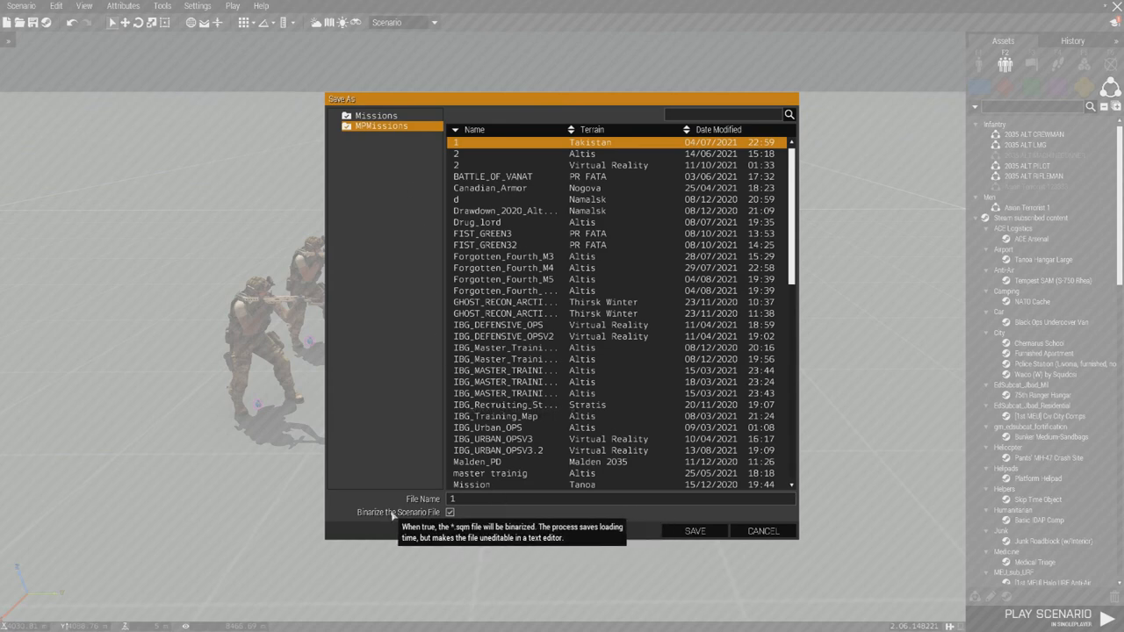
mouse_move(467, 506)
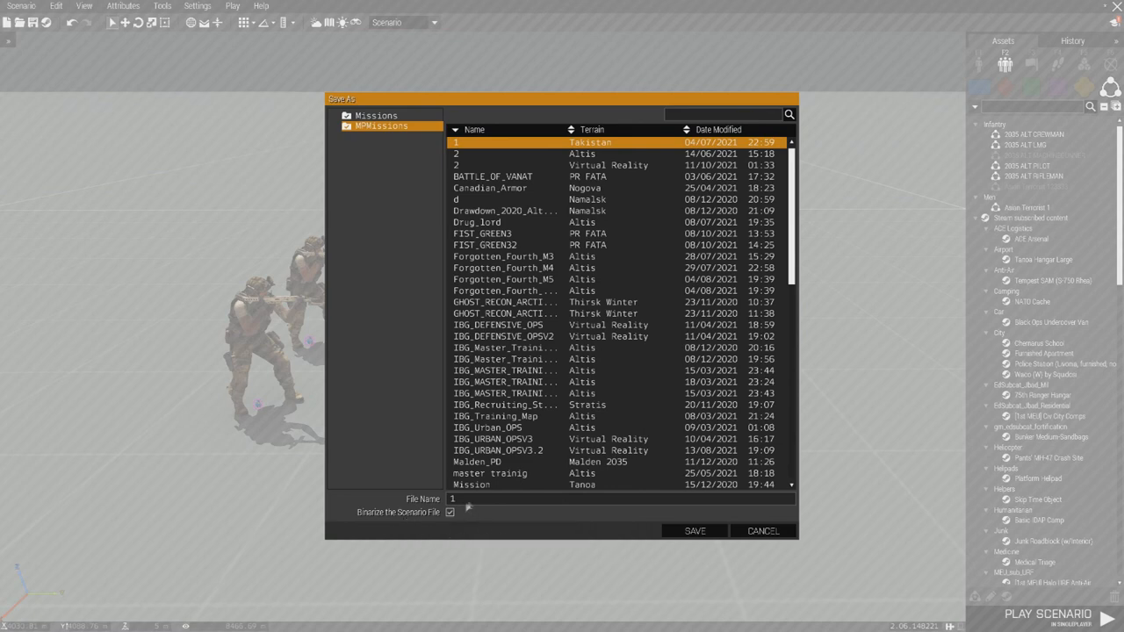
left_click(453, 499)
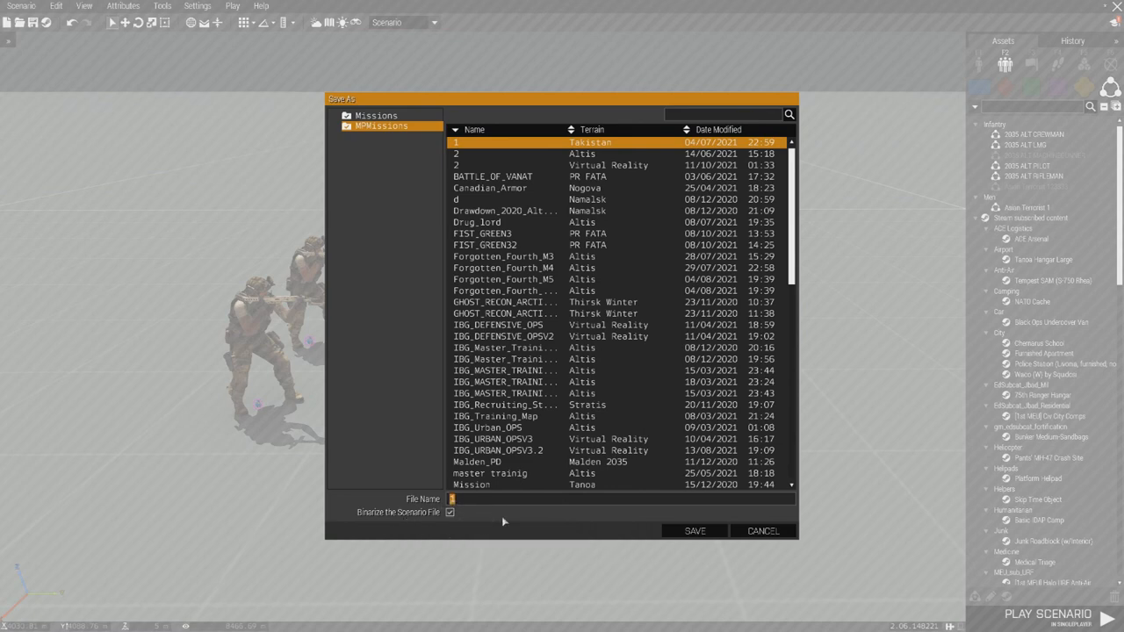
type("op_tst")
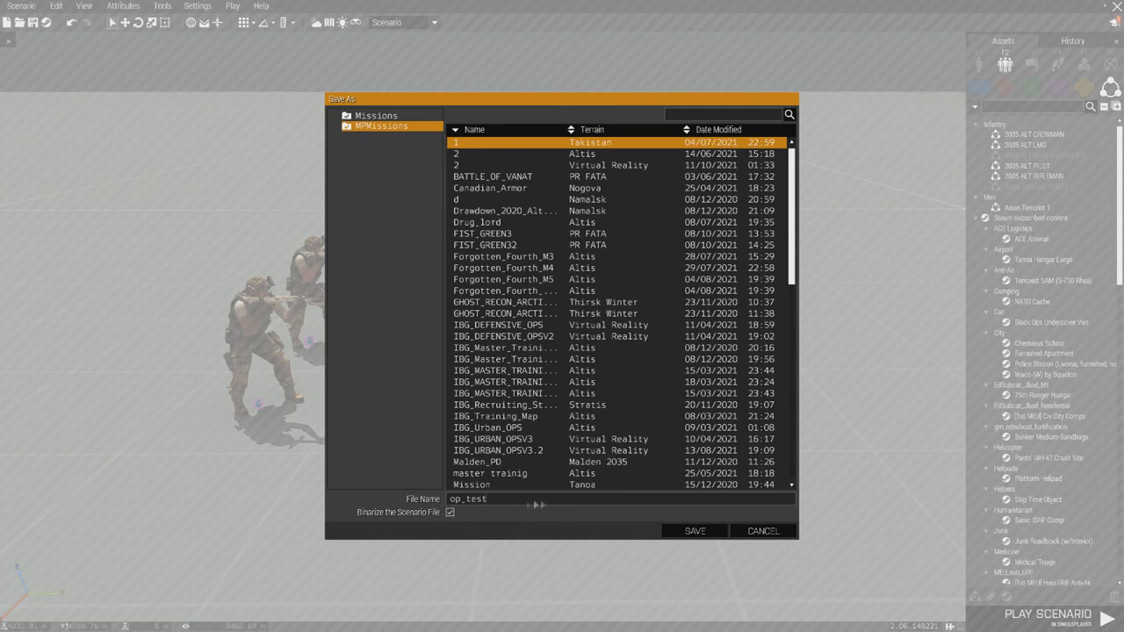
left_click(694, 531)
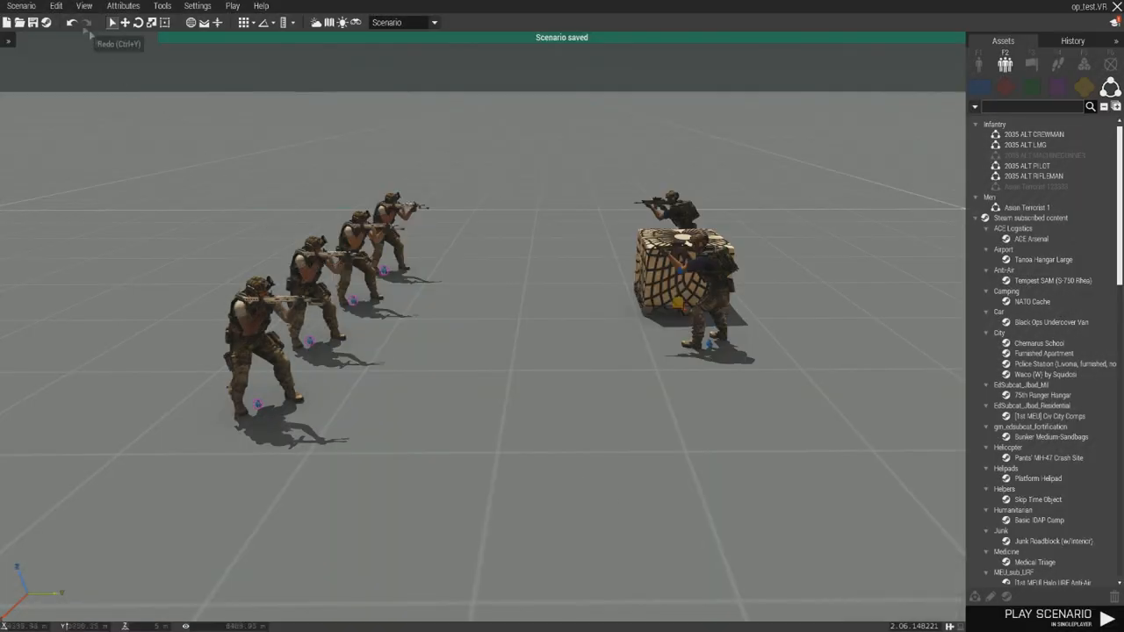
Export the op_test scenario to multiplayer from the Scenario menu
left_click(21, 7)
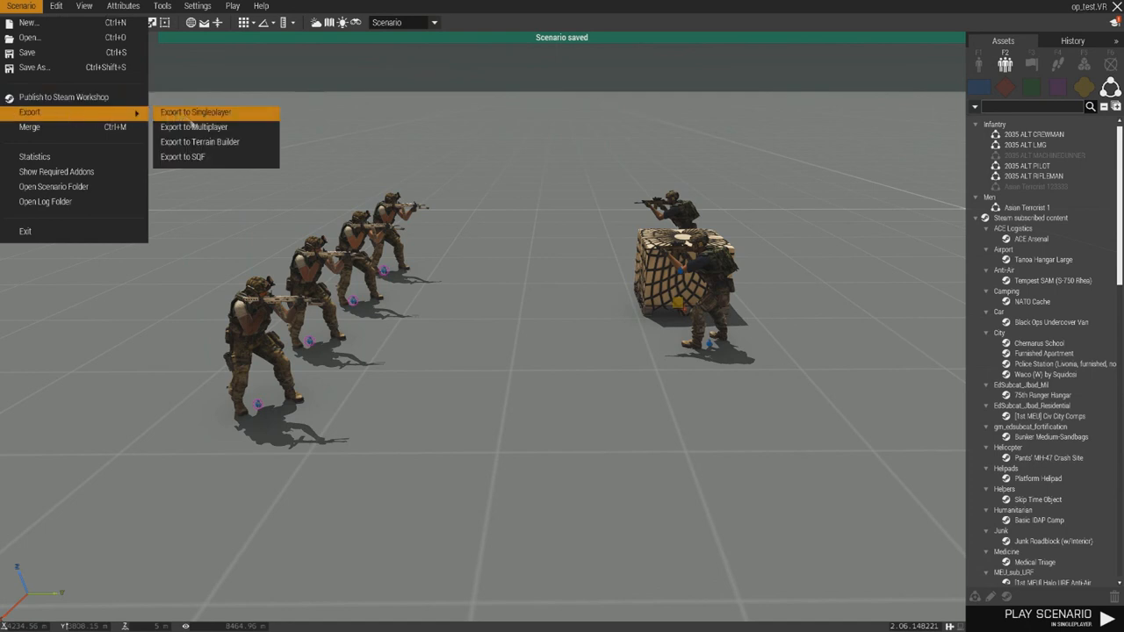
left_click(194, 127)
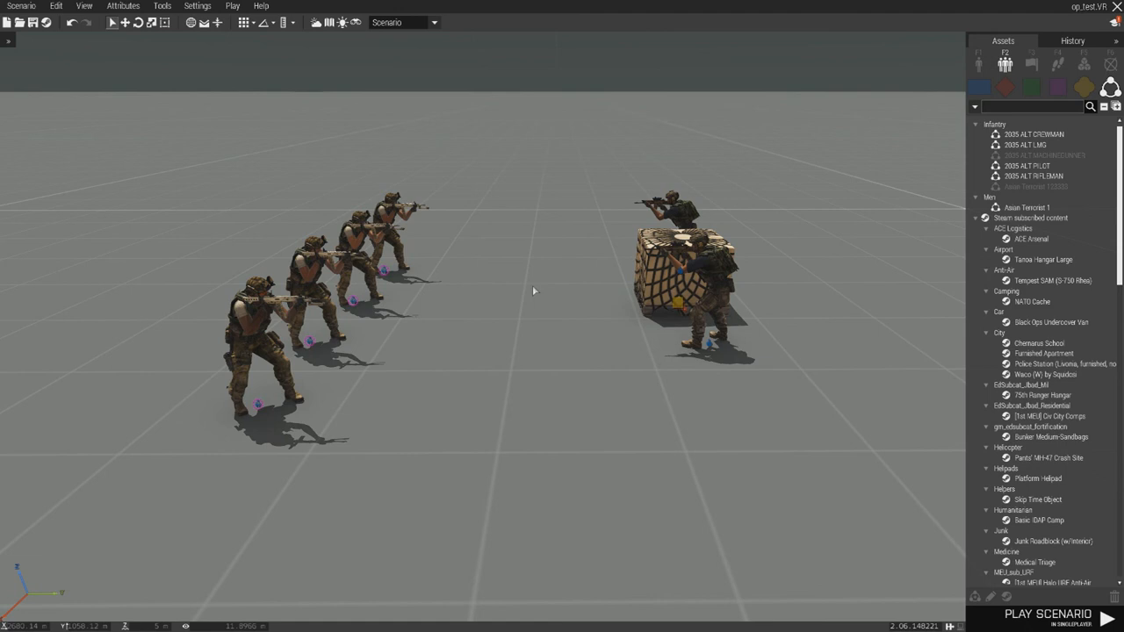
mouse_move(530, 286)
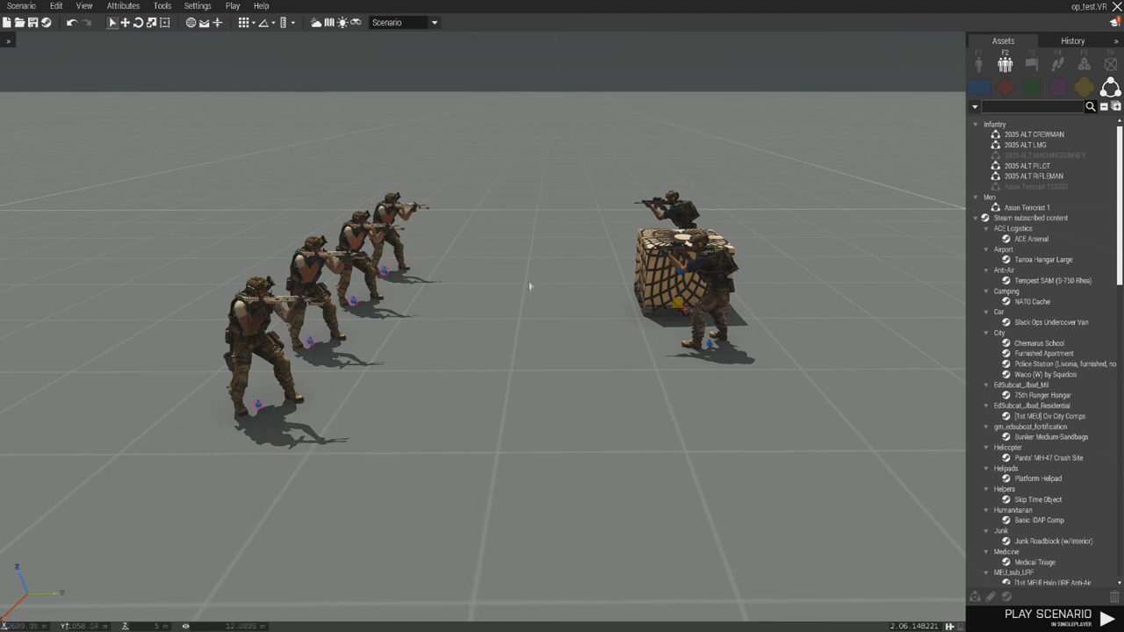